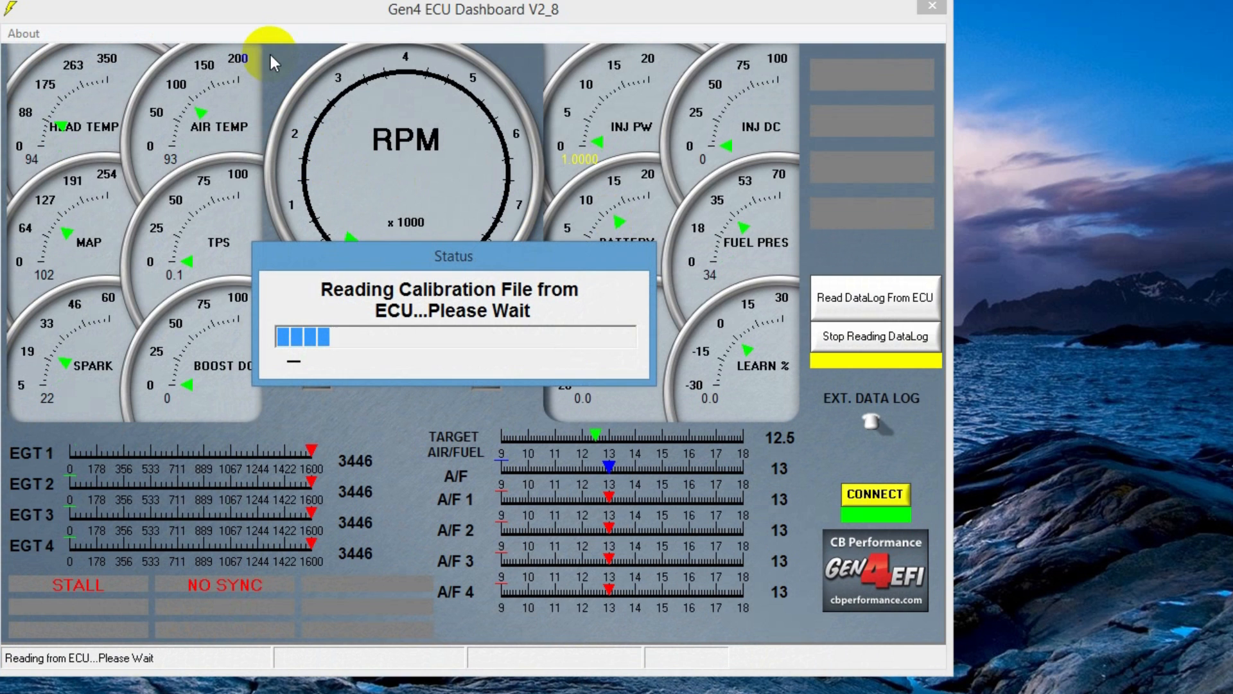
{"action": "mouse_move", "coordinate": [378, 212]}
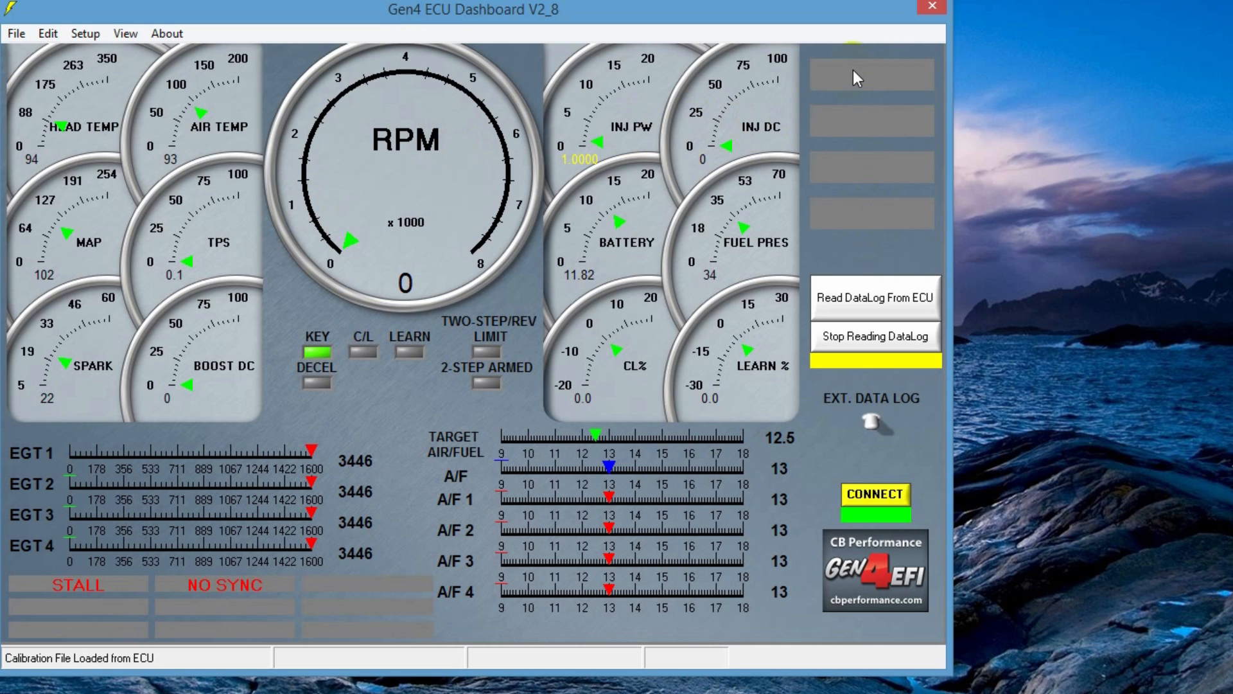
{"action": "mouse_move", "coordinate": [864, 88]}
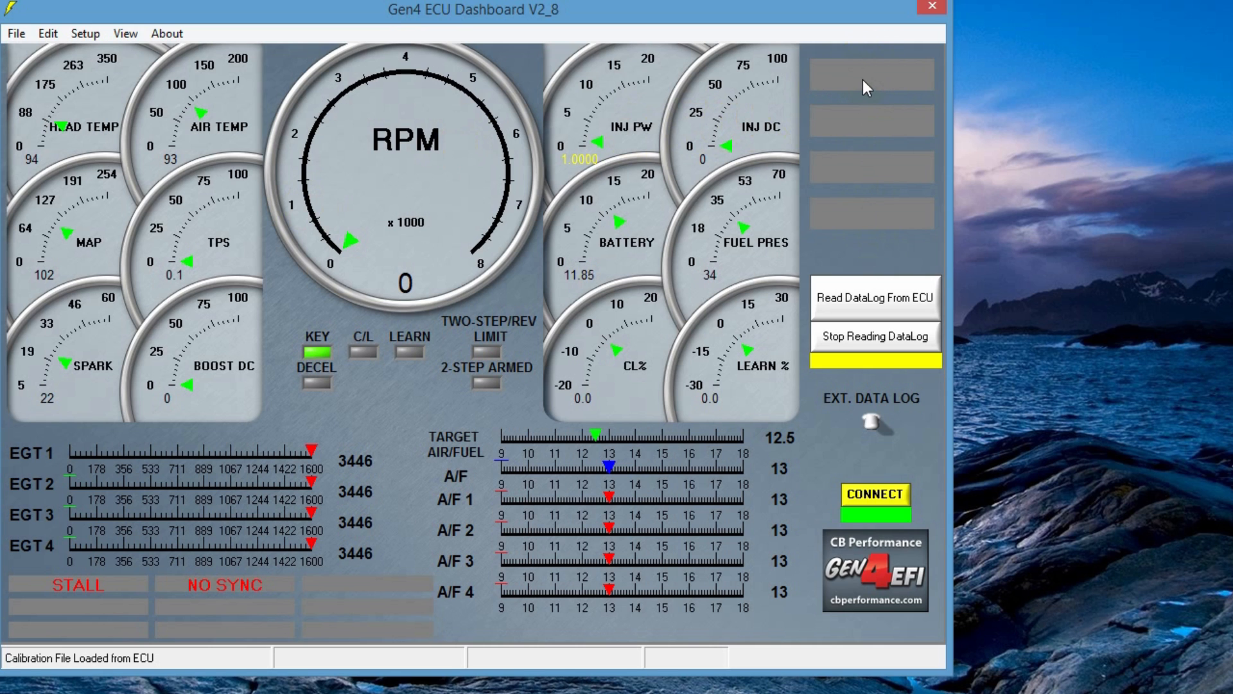
{"action": "mouse_move", "coordinate": [868, 127]}
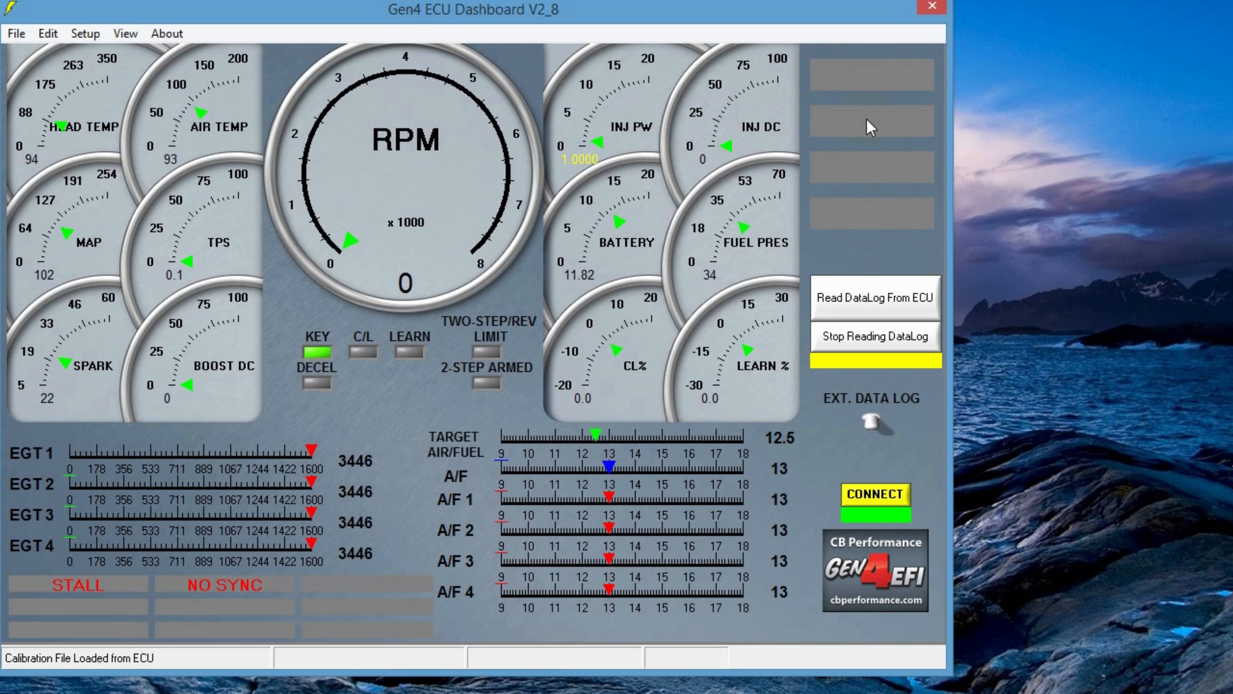
{"action": "mouse_move", "coordinate": [886, 163]}
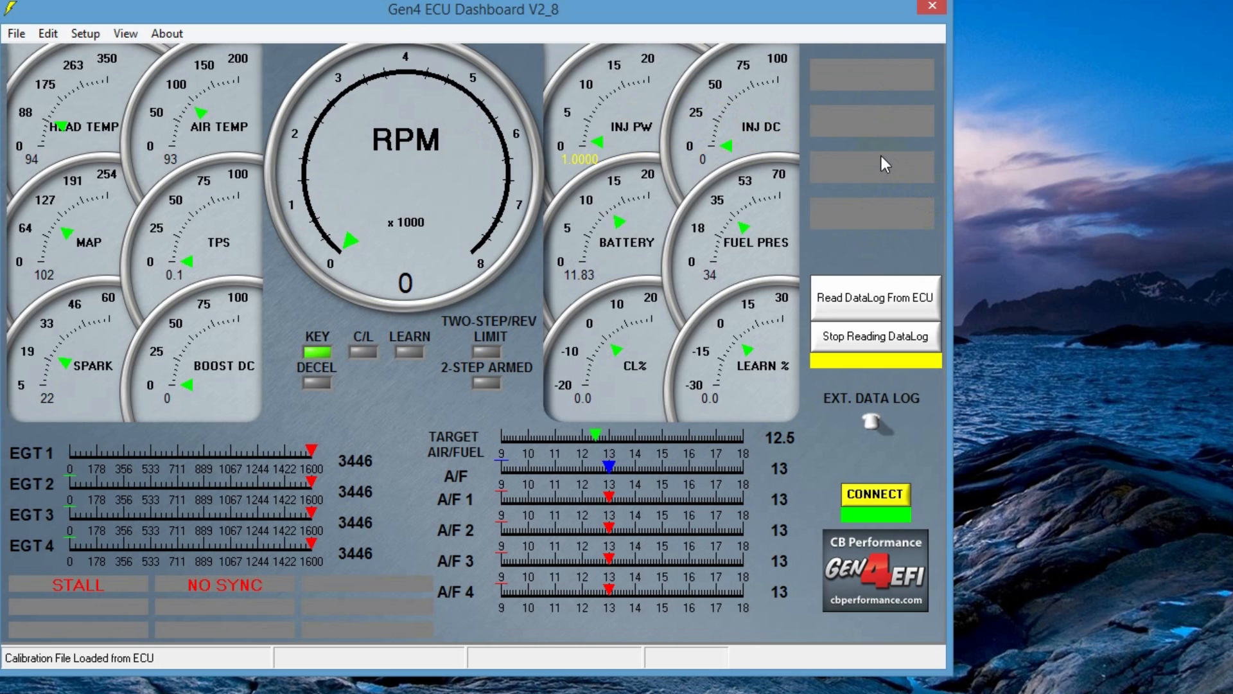
{"action": "mouse_move", "coordinate": [516, 212]}
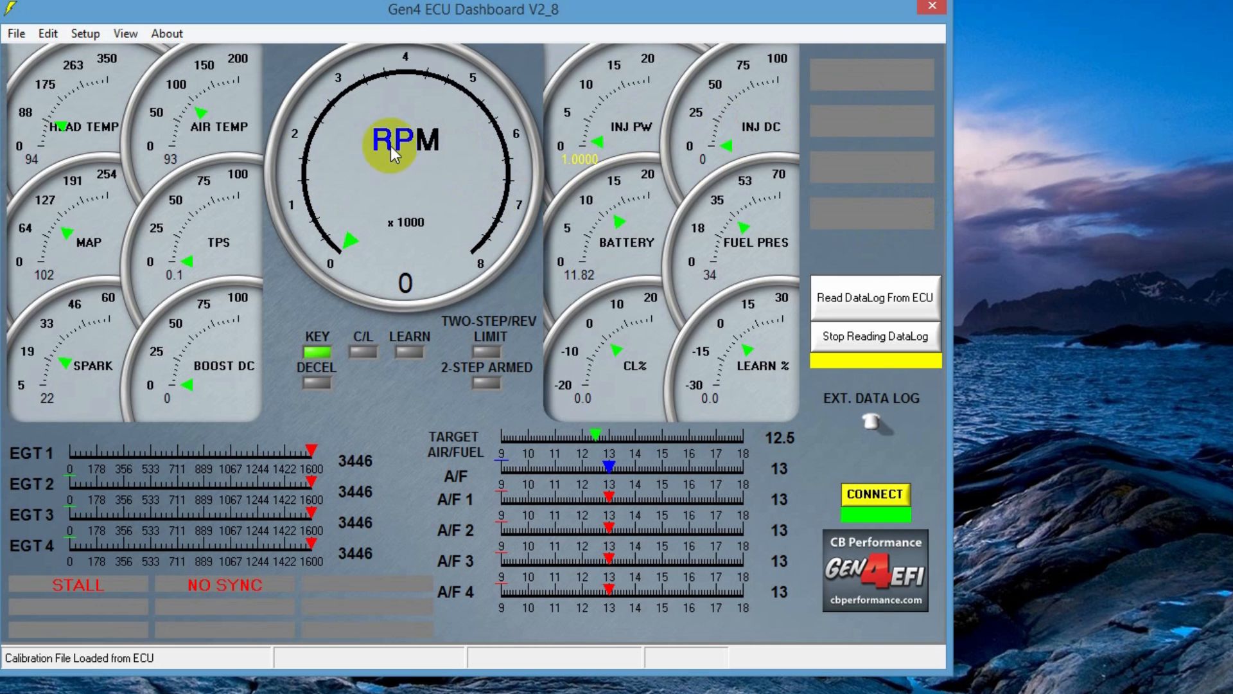
{"action": "mouse_move", "coordinate": [16, 34]}
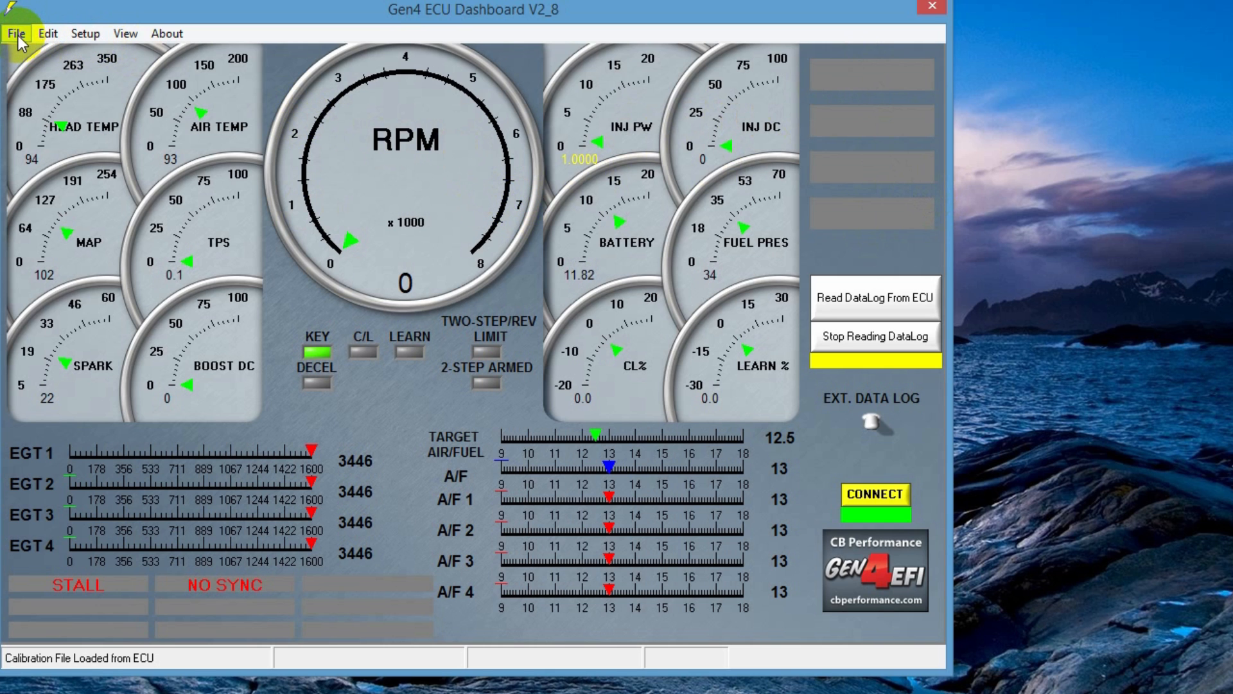
Step: Save the master cal file as Test Engine 3-25-15.f99 and confirm the save-complete message
{"action": "left_click", "coordinate": [16, 34]}
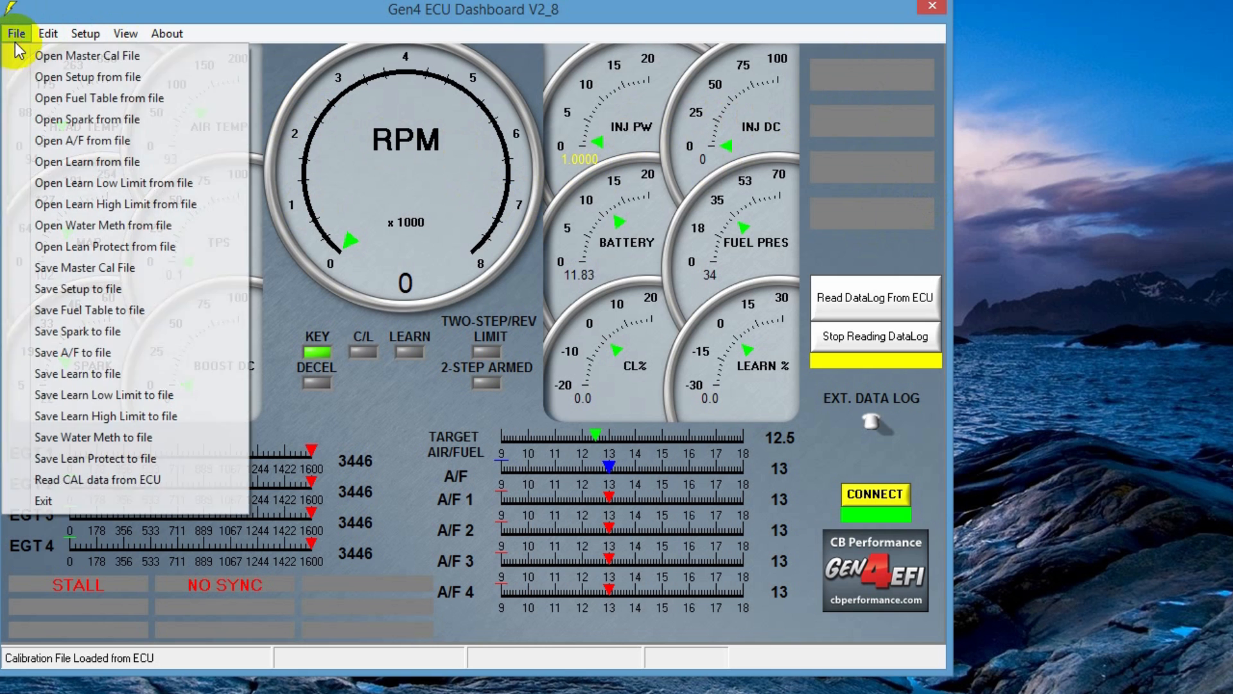
{"action": "mouse_move", "coordinate": [77, 268]}
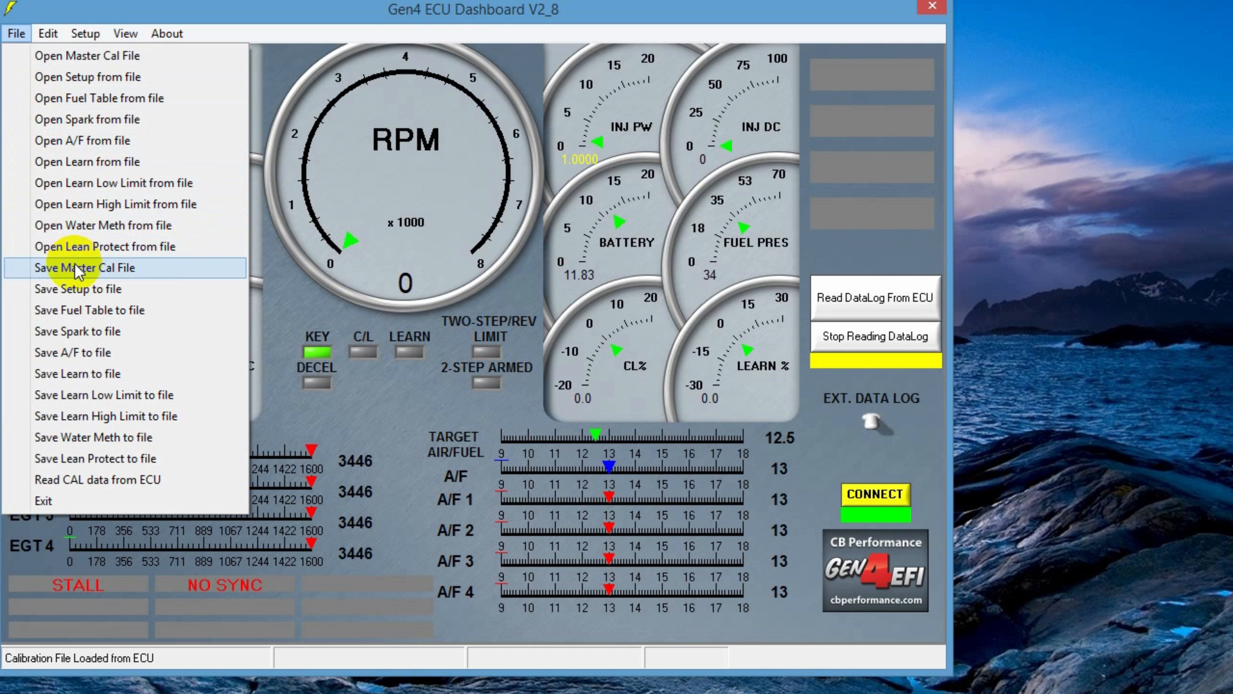
{"action": "left_click", "coordinate": [85, 267]}
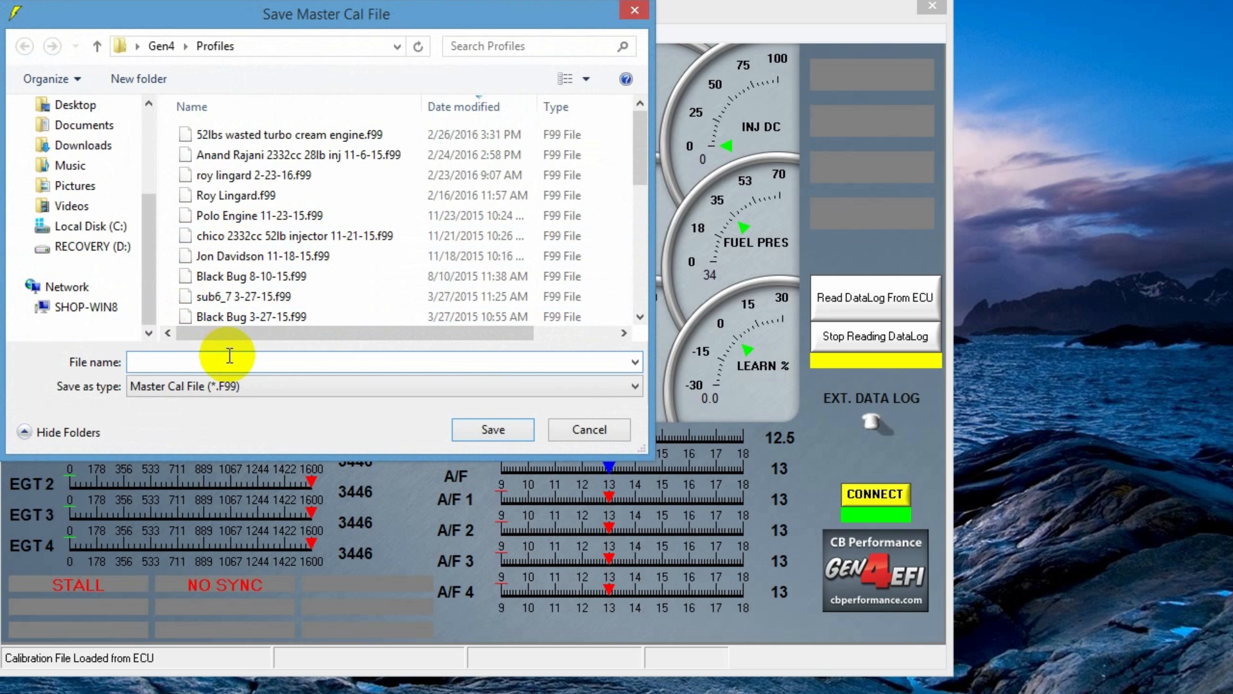
{"action": "type", "text": "test engine"}
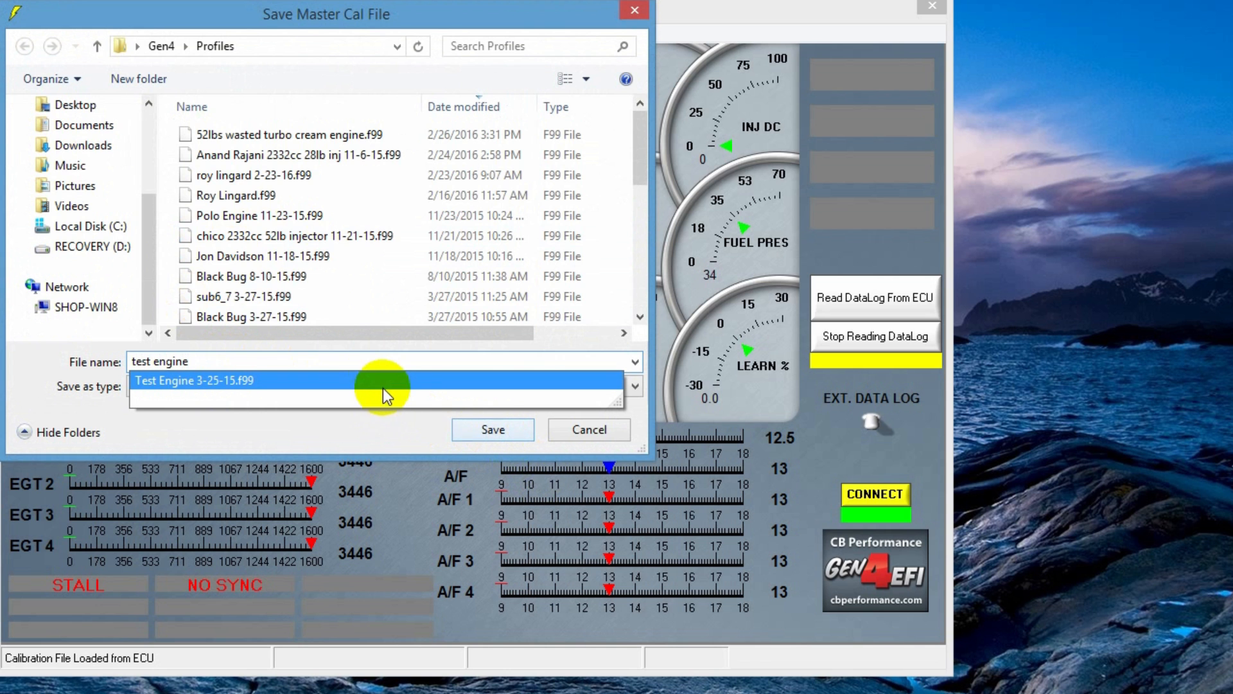
{"action": "left_click", "coordinate": [492, 429]}
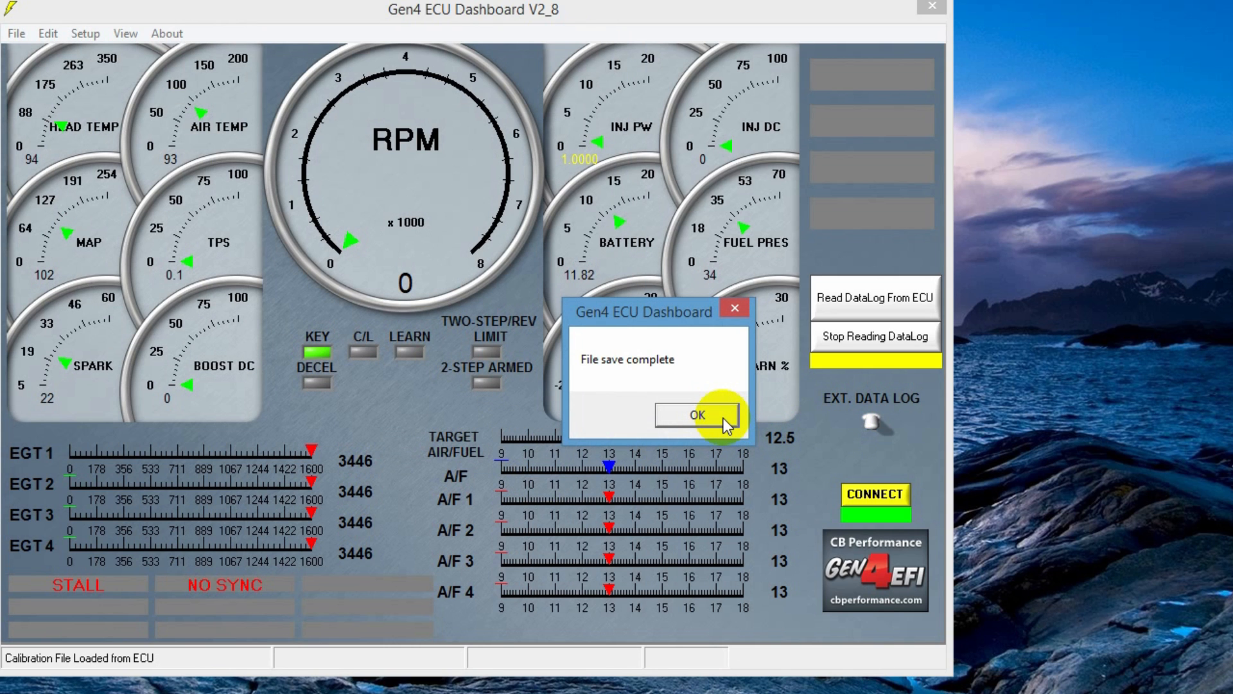
{"action": "left_click", "coordinate": [692, 415]}
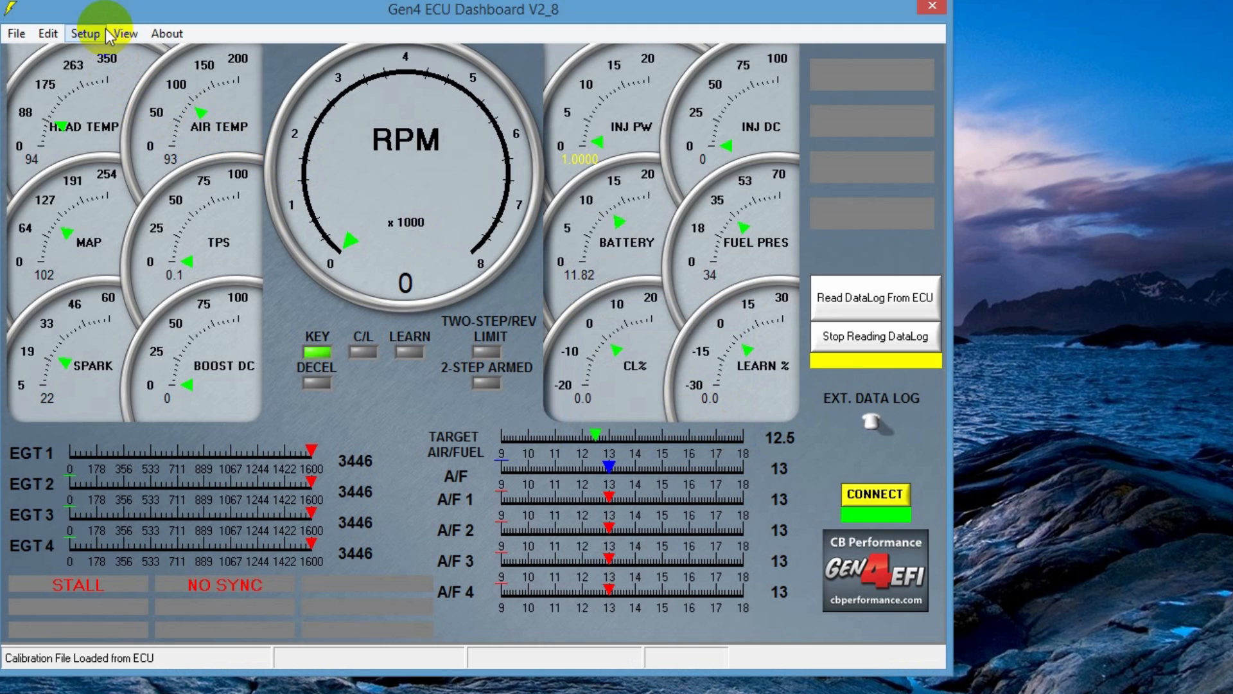
{"action": "mouse_move", "coordinate": [96, 35]}
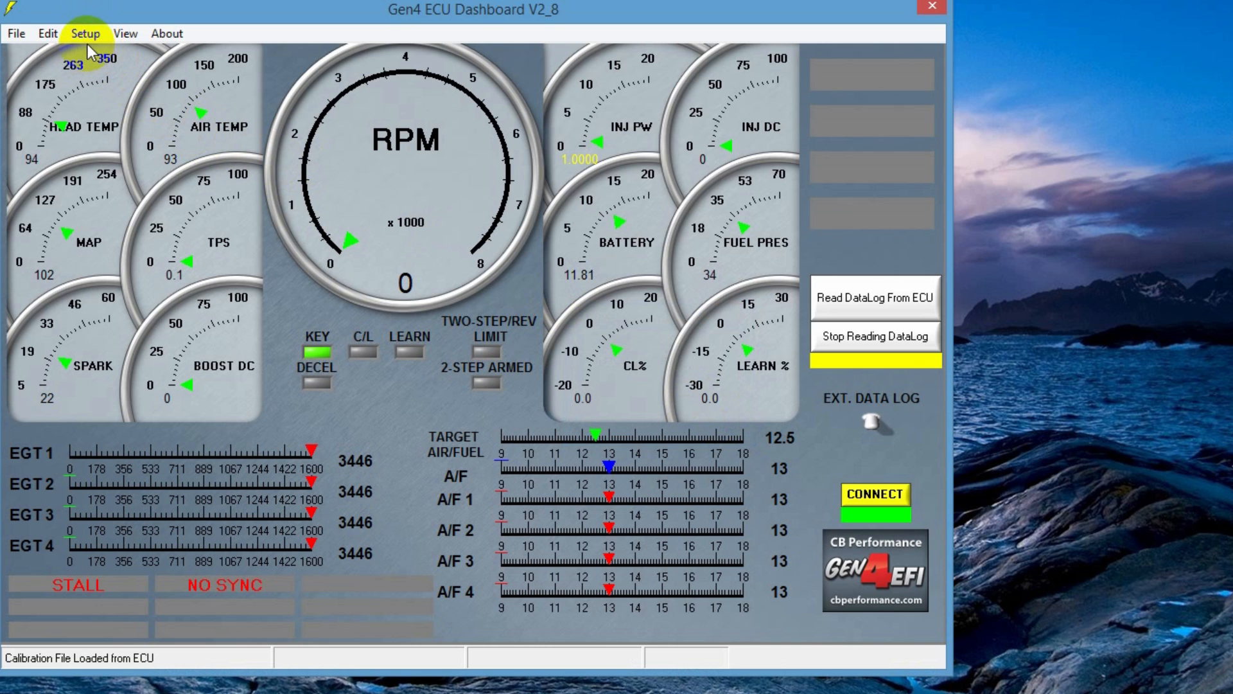
{"action": "left_click", "coordinate": [85, 33]}
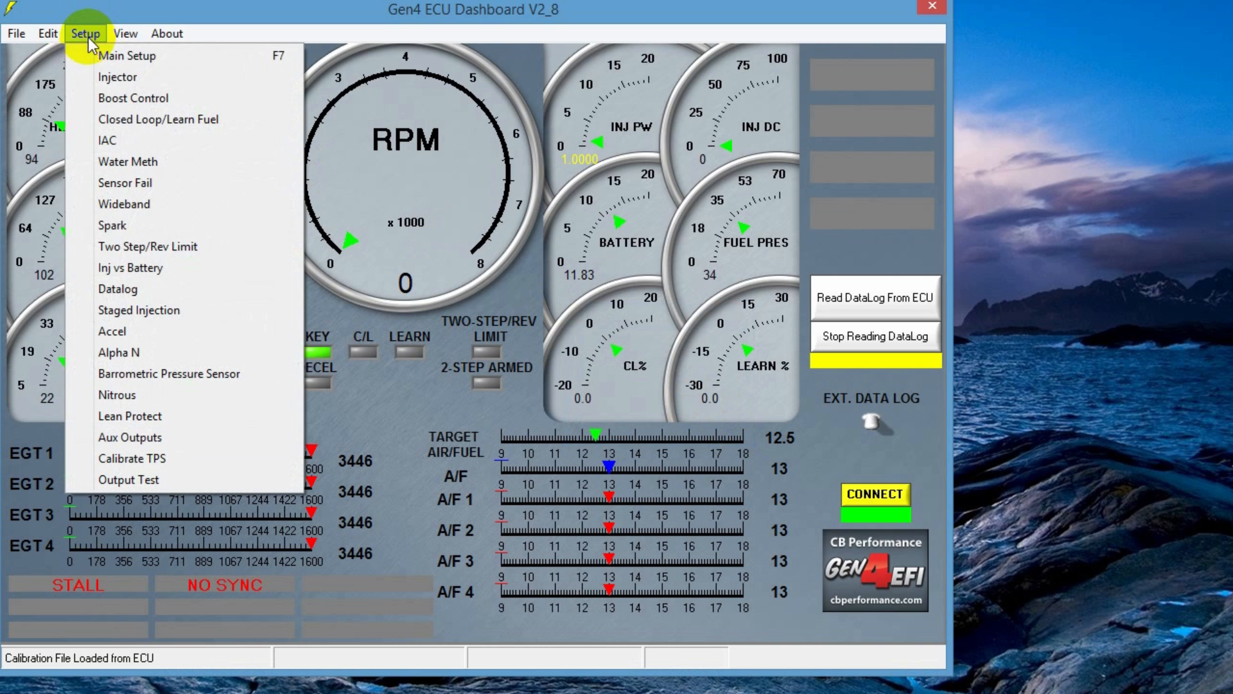
{"action": "mouse_move", "coordinate": [129, 459]}
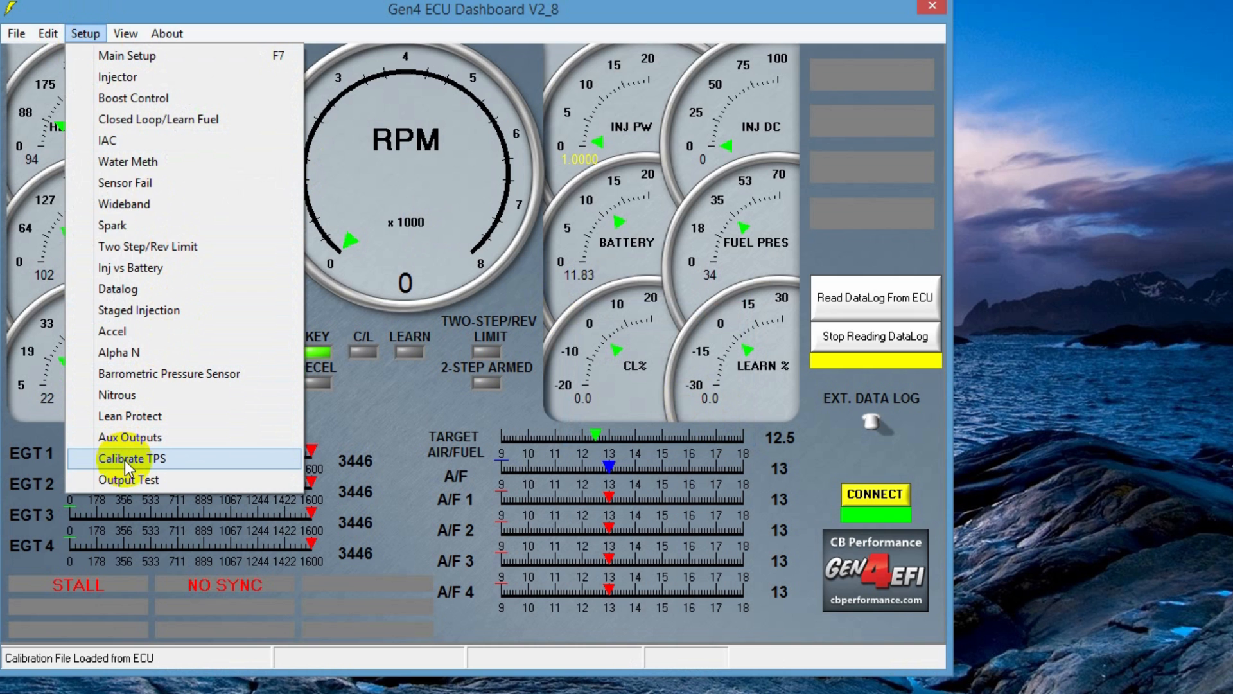
{"action": "left_click", "coordinate": [131, 457]}
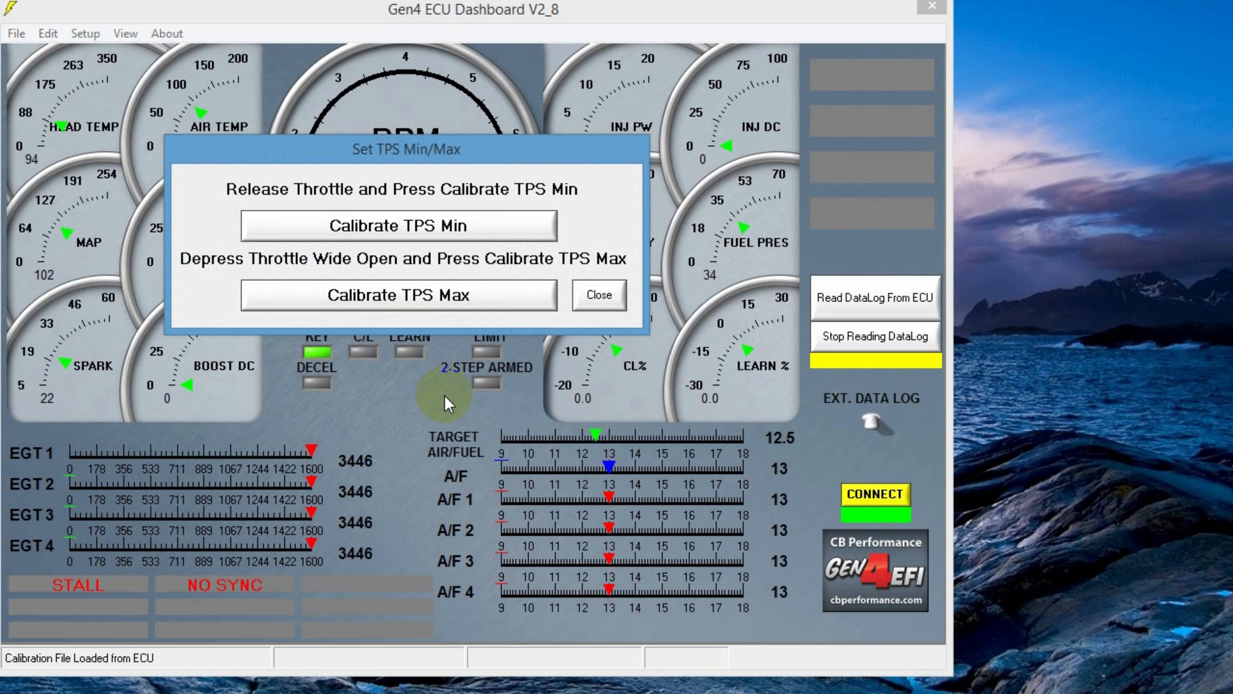
{"action": "mouse_move", "coordinate": [319, 244]}
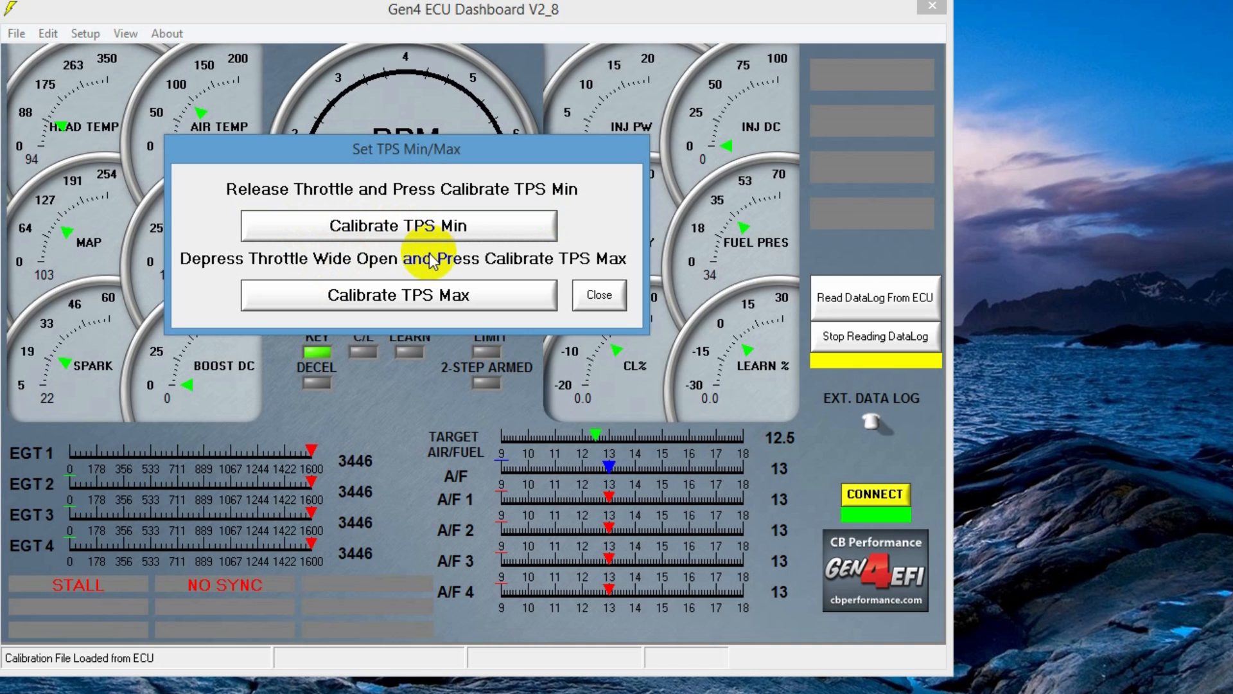
{"action": "mouse_move", "coordinate": [396, 304]}
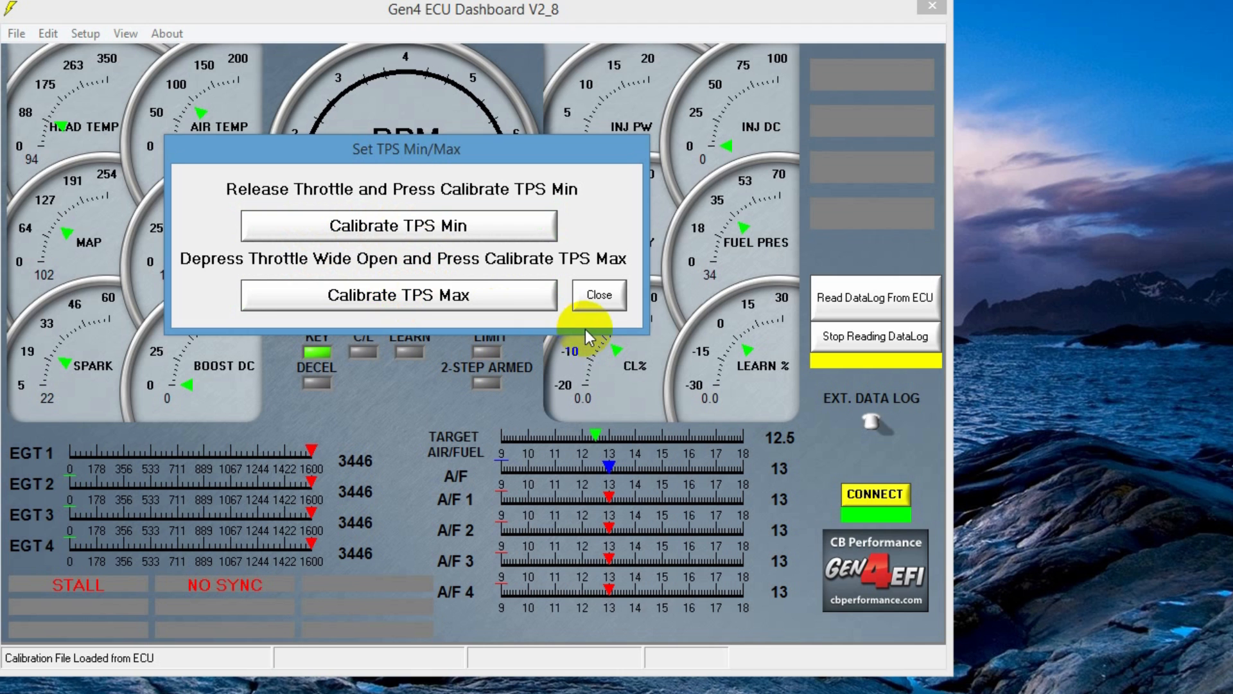
{"action": "left_click", "coordinate": [597, 294]}
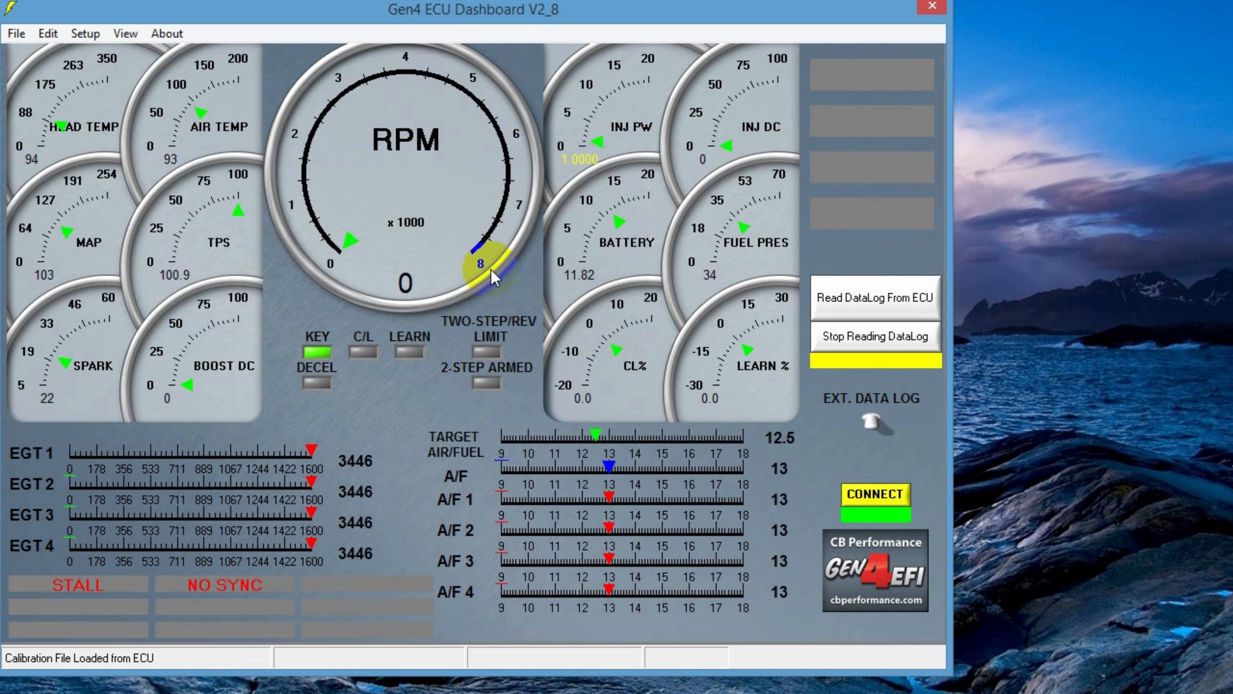
{"action": "mouse_move", "coordinate": [171, 237]}
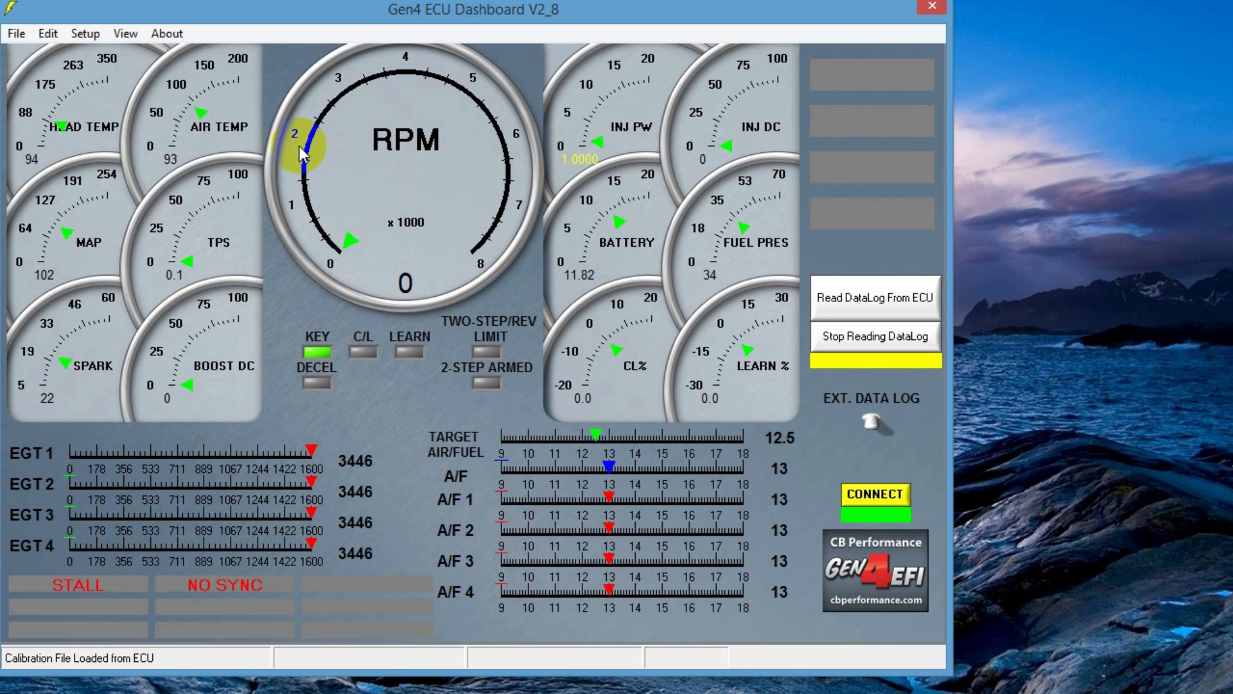
{"action": "mouse_move", "coordinate": [180, 89]}
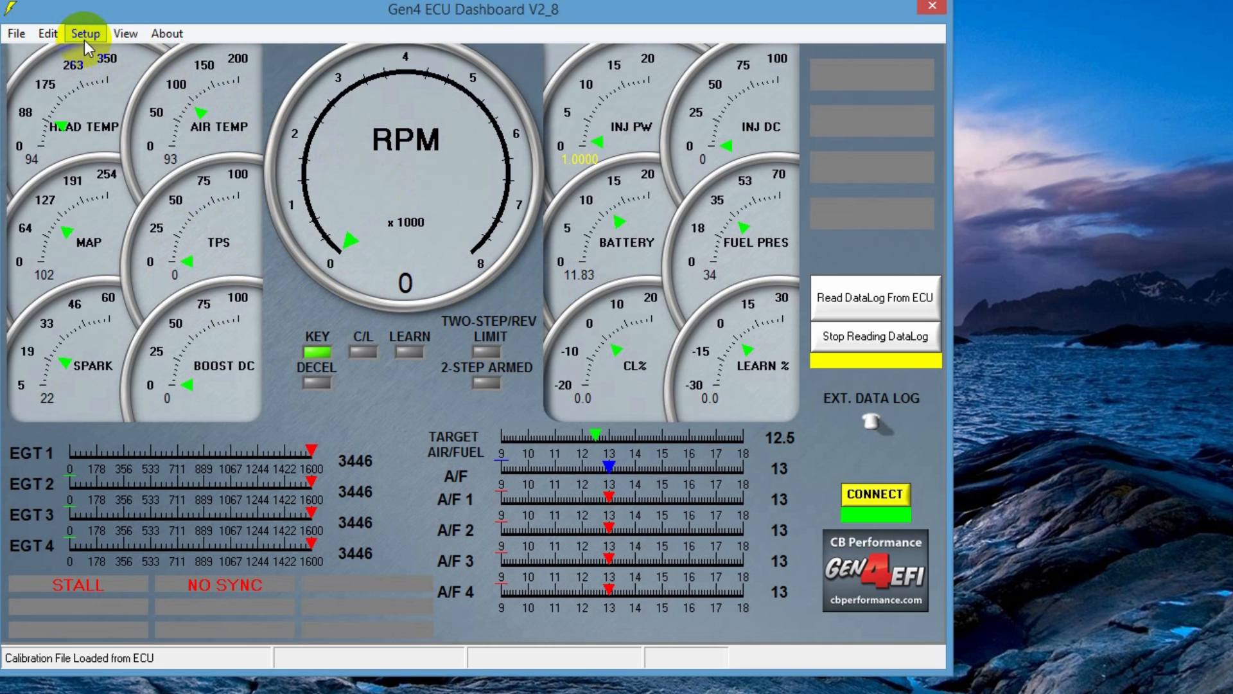
Step: In Setup > Output Test, switch the fuel pump relay ON so fuel pressure reads 41
{"action": "left_click", "coordinate": [85, 33]}
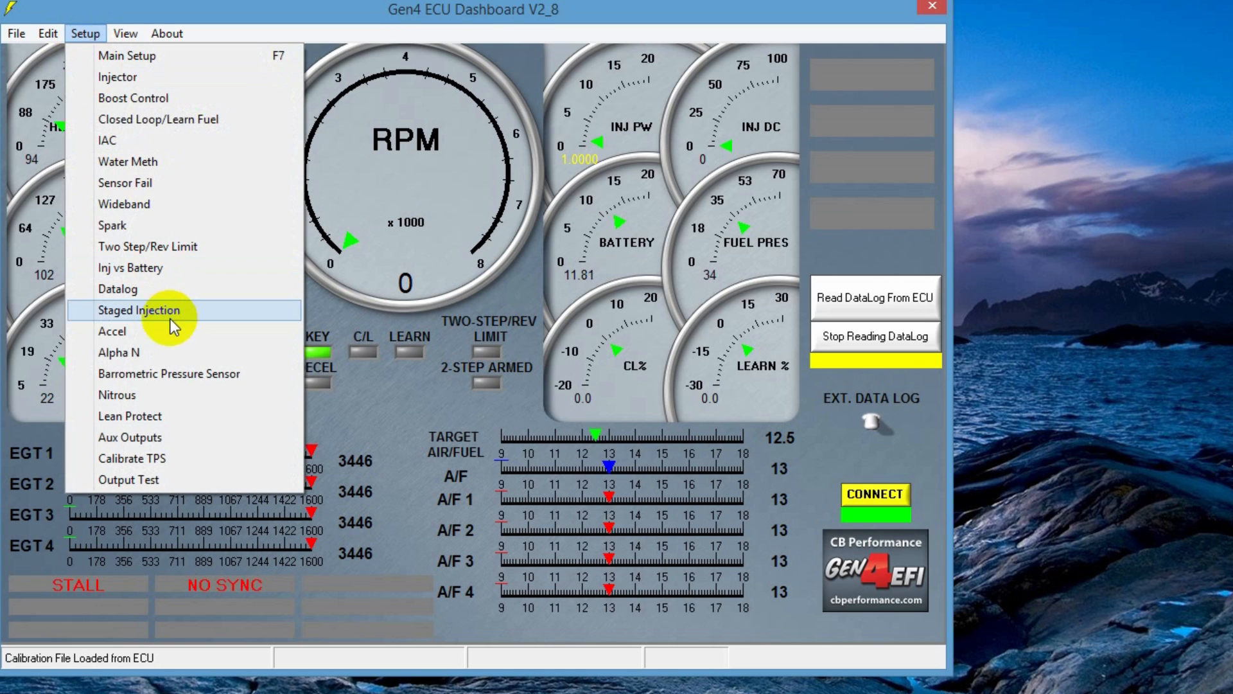
{"action": "mouse_move", "coordinate": [137, 479]}
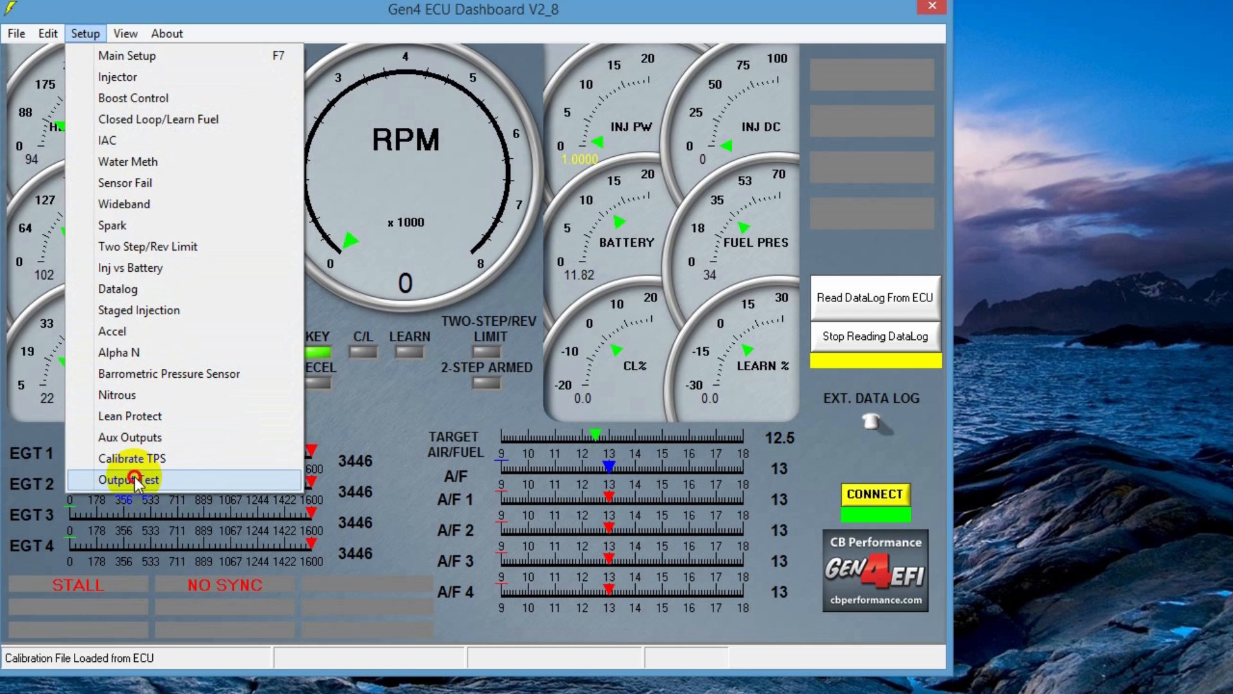
{"action": "left_click", "coordinate": [127, 479]}
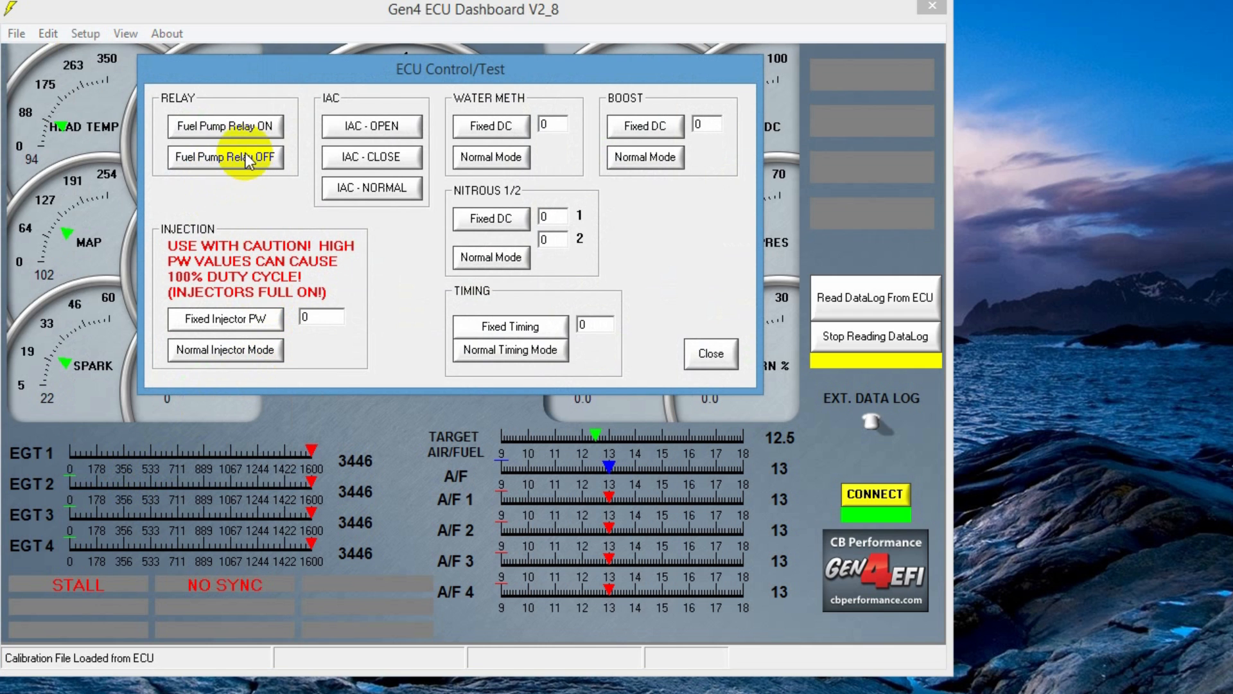
{"action": "mouse_move", "coordinate": [223, 126]}
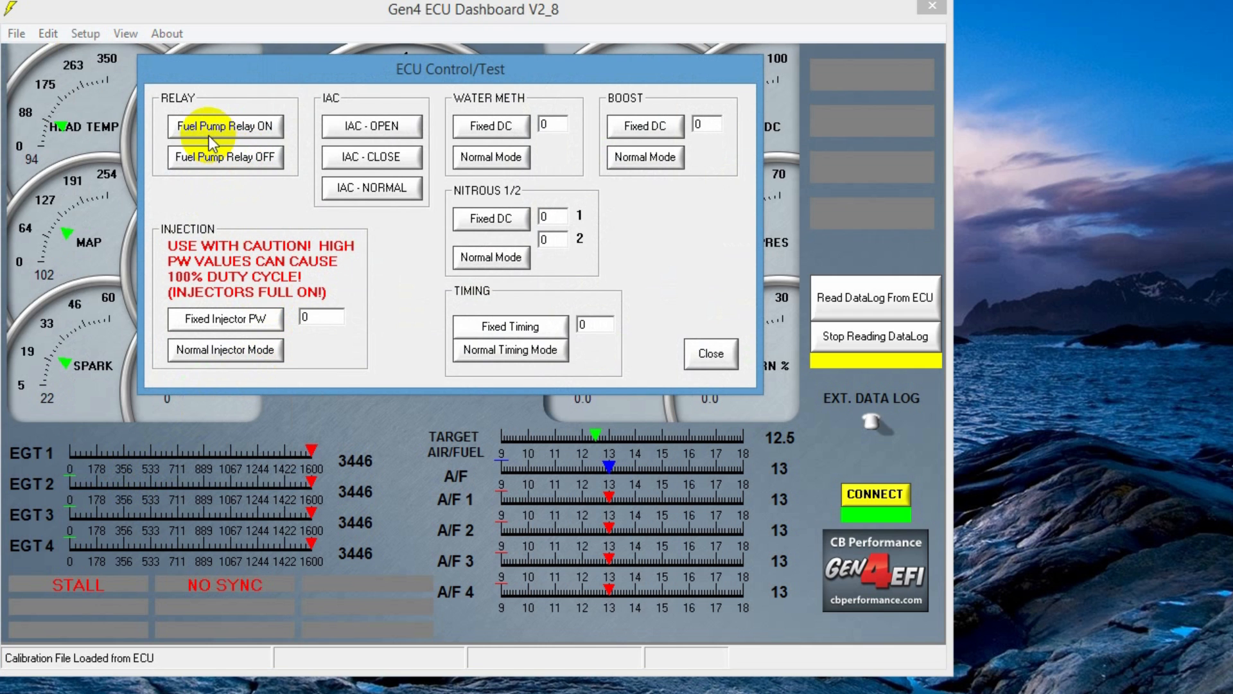
{"action": "left_click", "coordinate": [223, 126]}
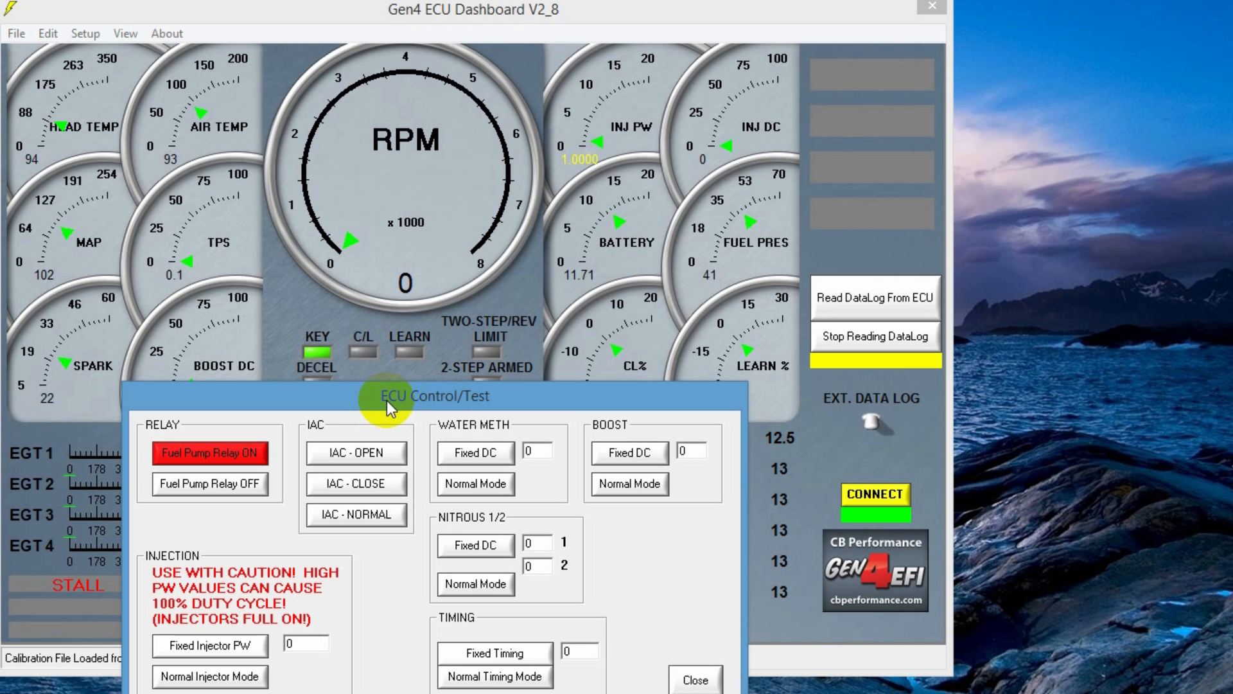
{"action": "mouse_move", "coordinate": [731, 263]}
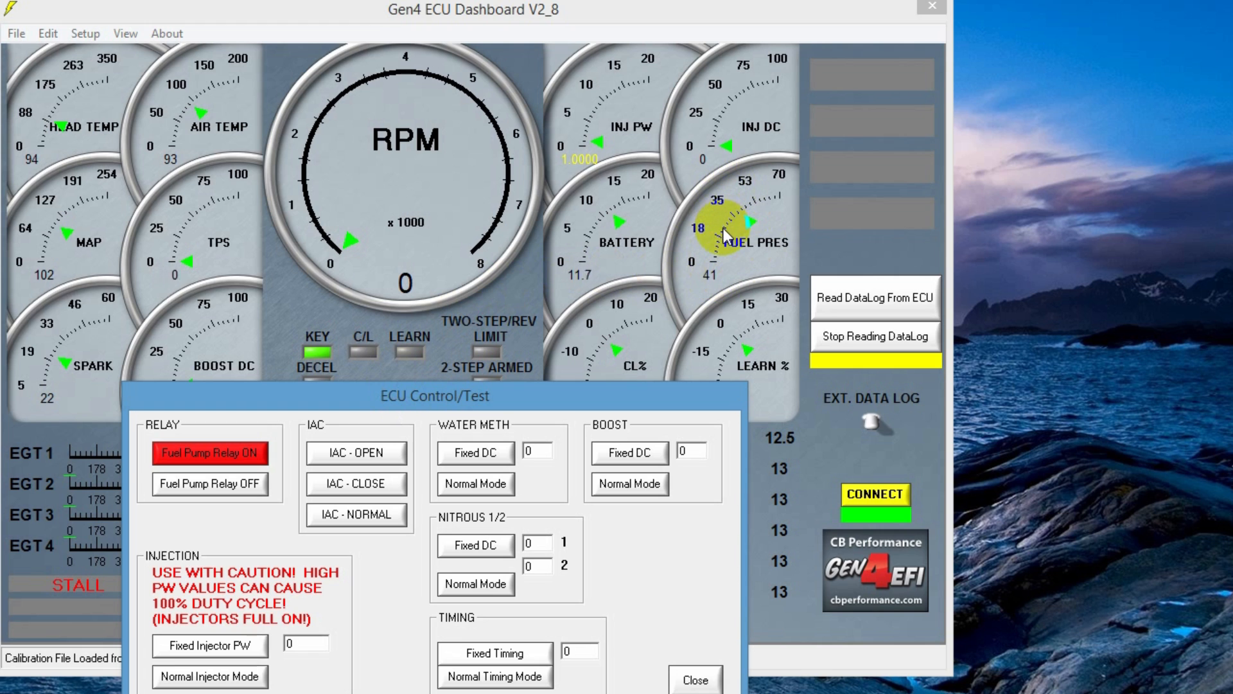
{"action": "mouse_move", "coordinate": [711, 299]}
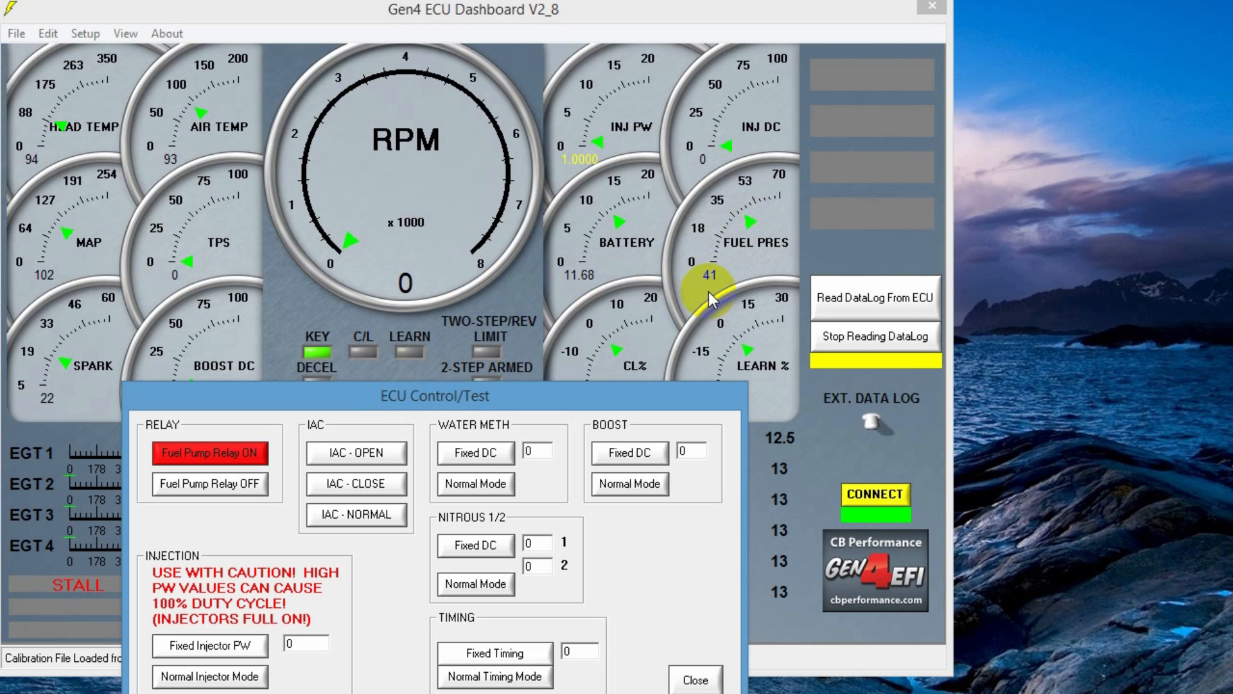
{"action": "mouse_move", "coordinate": [720, 292]}
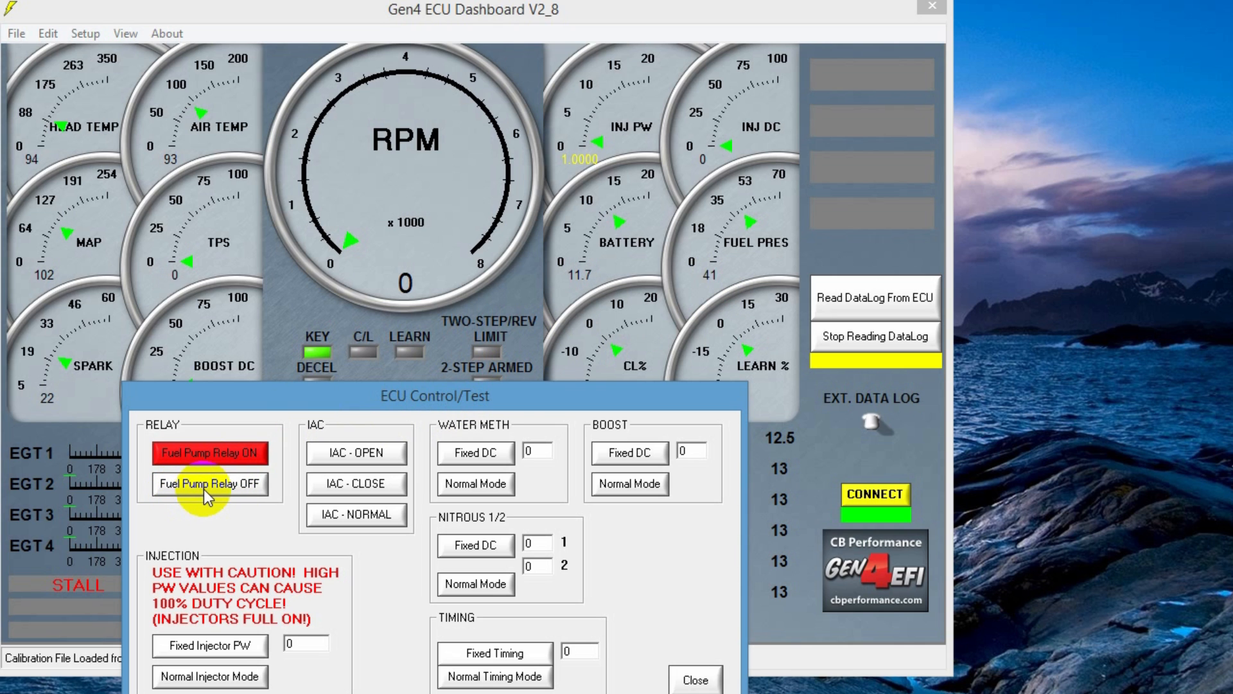
Step: Switch the fuel pump relay OFF and close the ECU Control/Test window
{"action": "left_click", "coordinate": [209, 484]}
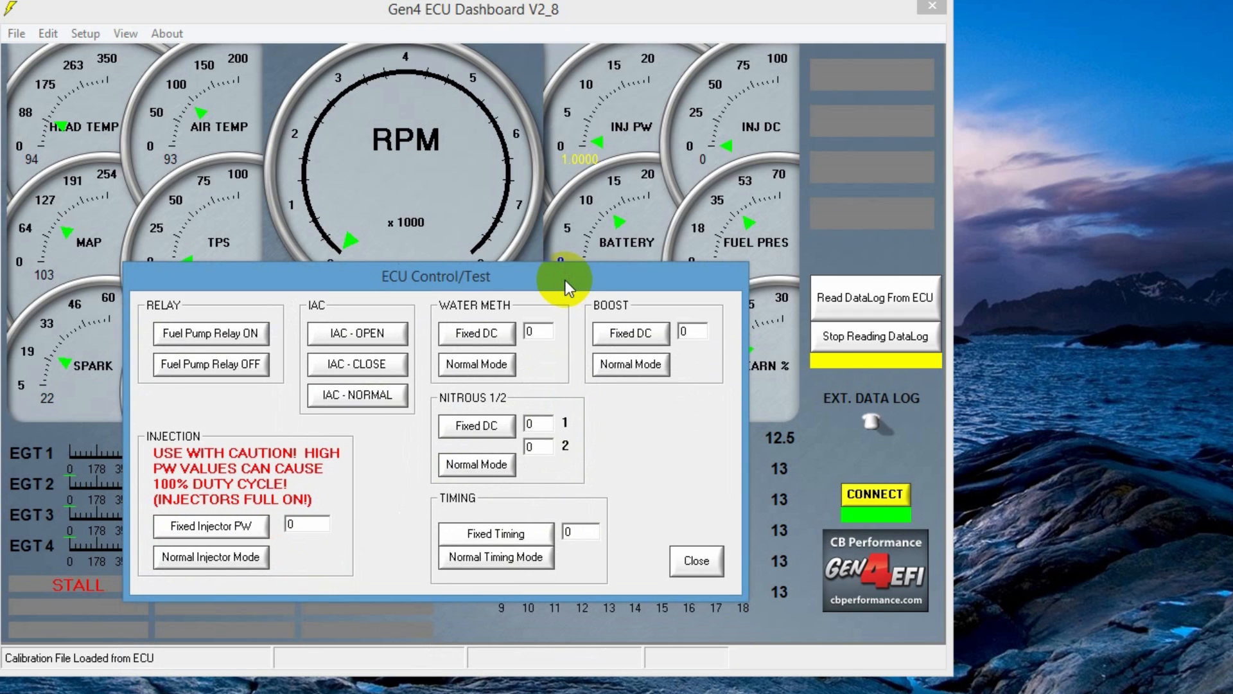
{"action": "mouse_move", "coordinate": [667, 474]}
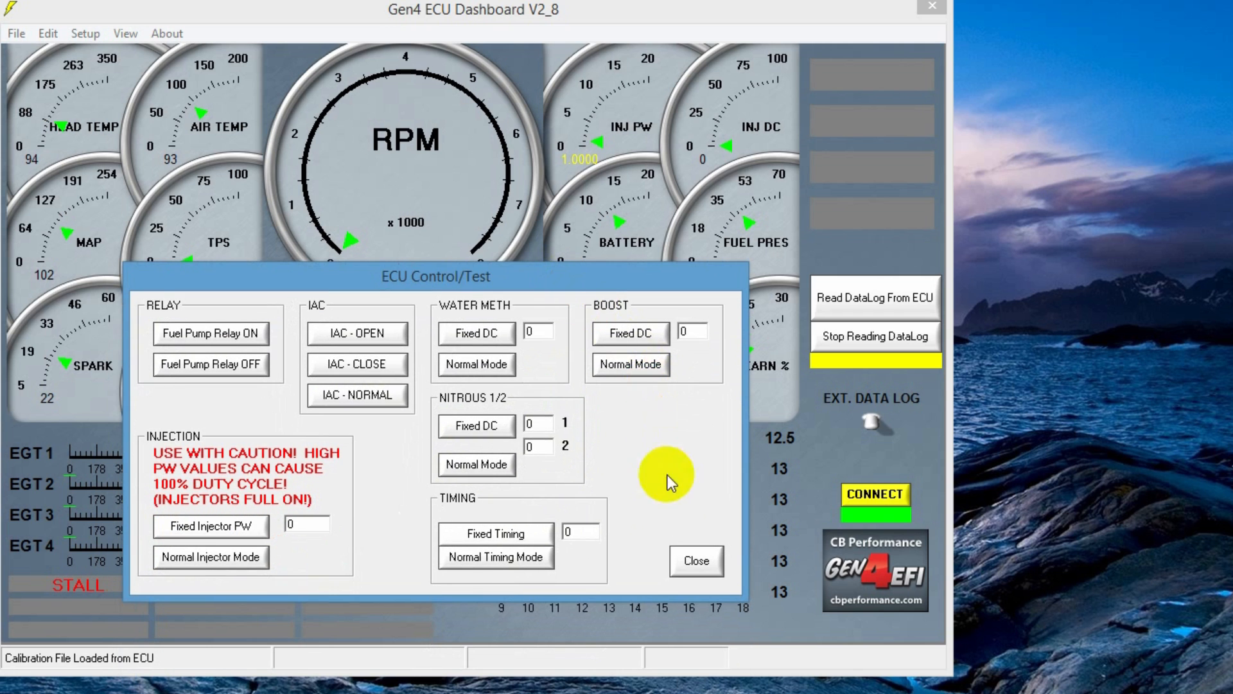
{"action": "left_click", "coordinate": [694, 561]}
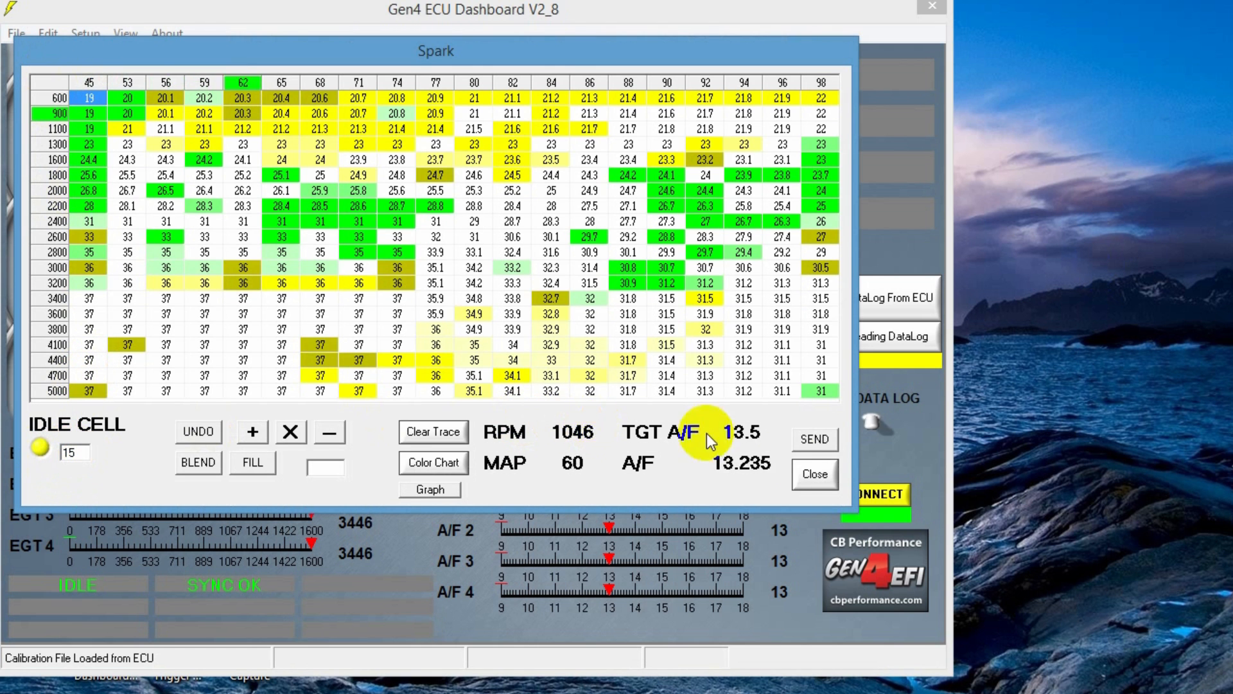
Step: Close the Spark table to return to the gauges and reopen the Setup menu
{"action": "left_click", "coordinate": [813, 474]}
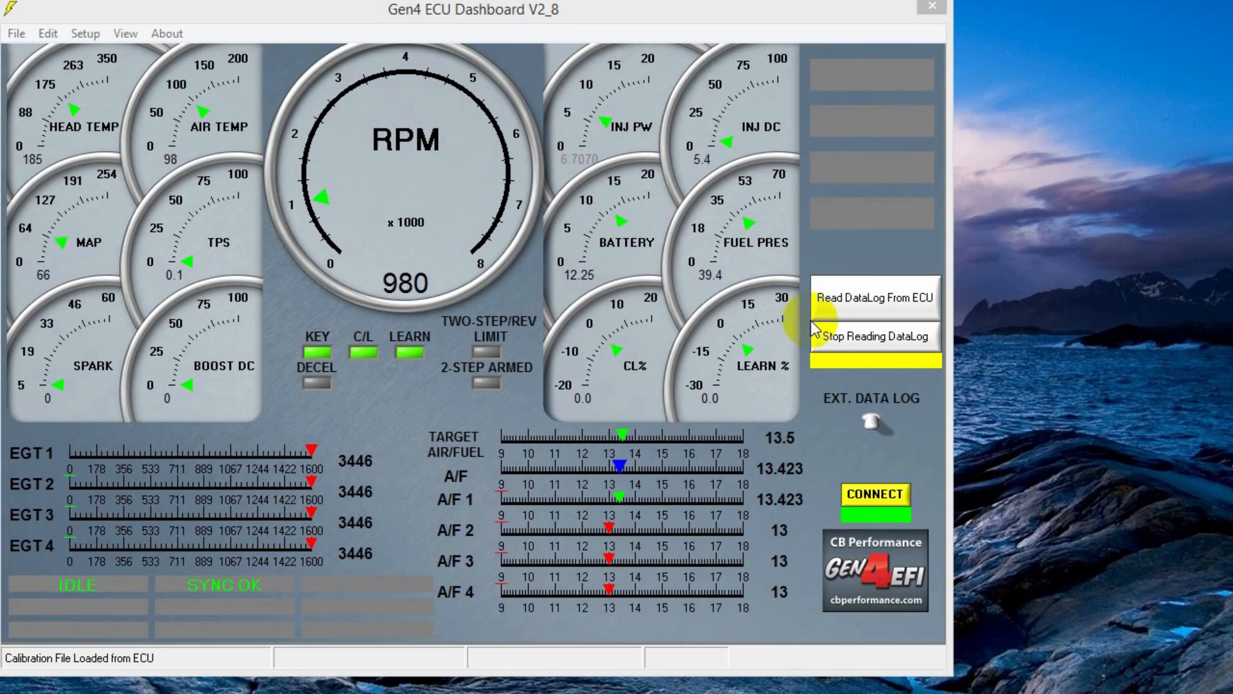
{"action": "left_click", "coordinate": [84, 33]}
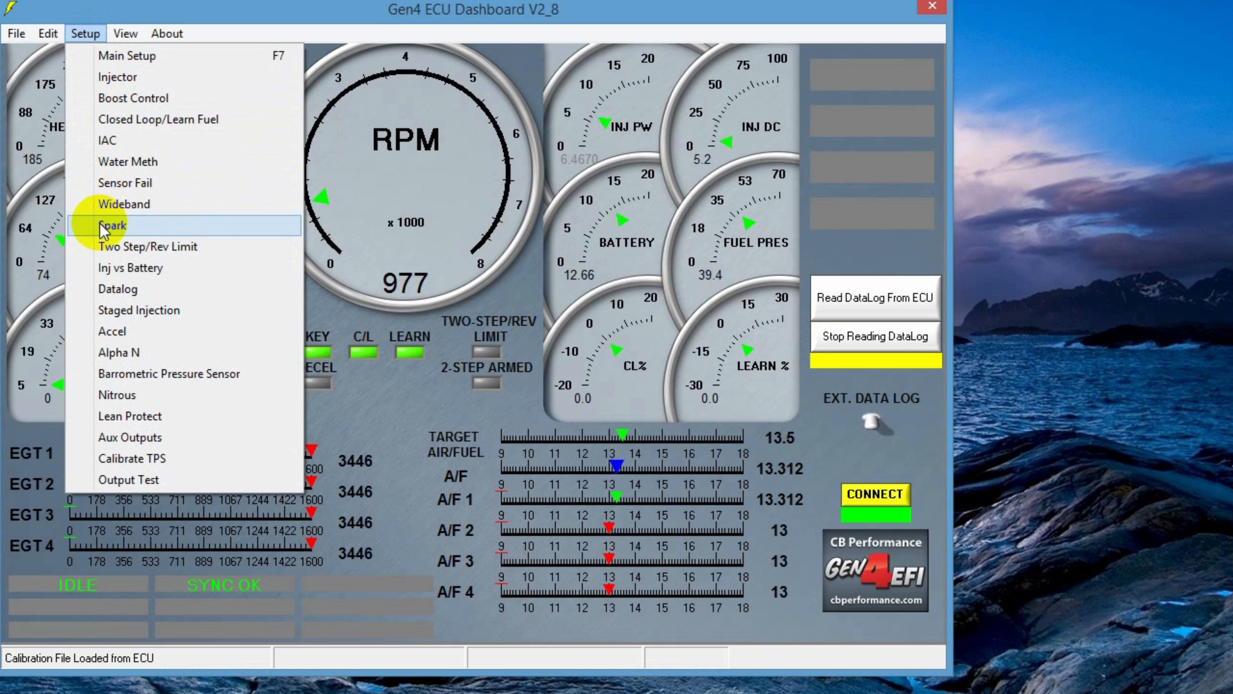
Step: In Spark Setup, change Low RPM Trim from 100 to 101 and send it to the ECU
{"action": "left_click", "coordinate": [113, 226]}
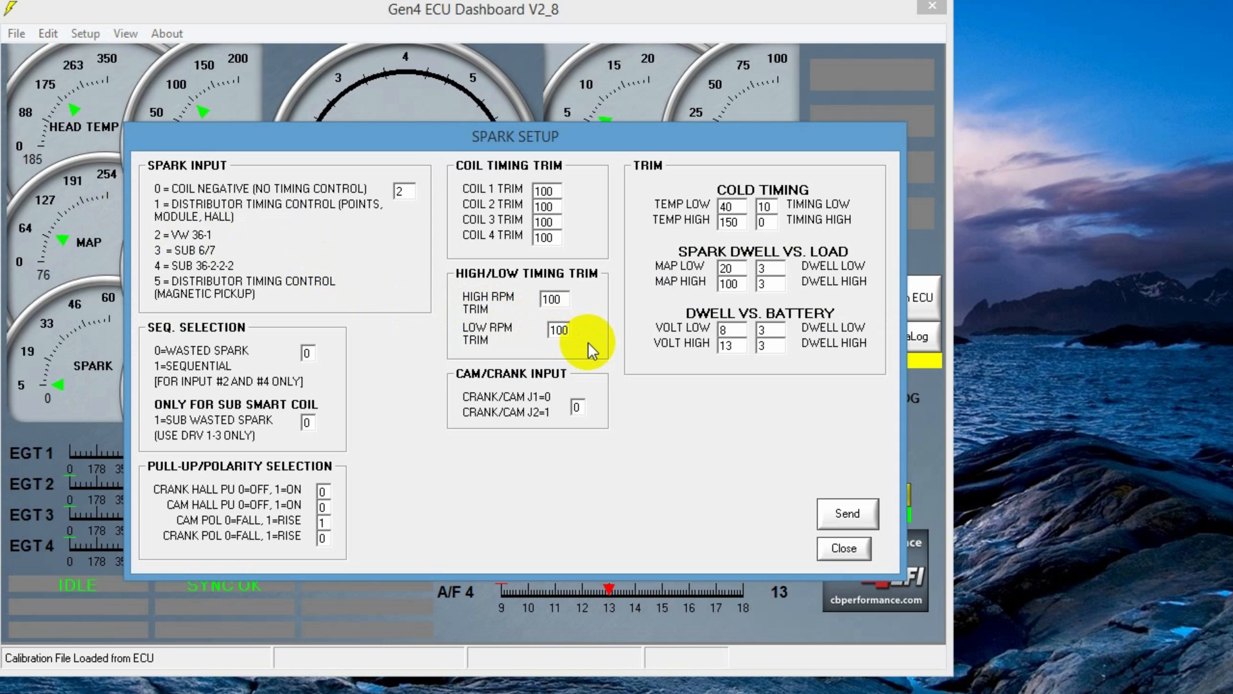
{"action": "left_click", "coordinate": [552, 327]}
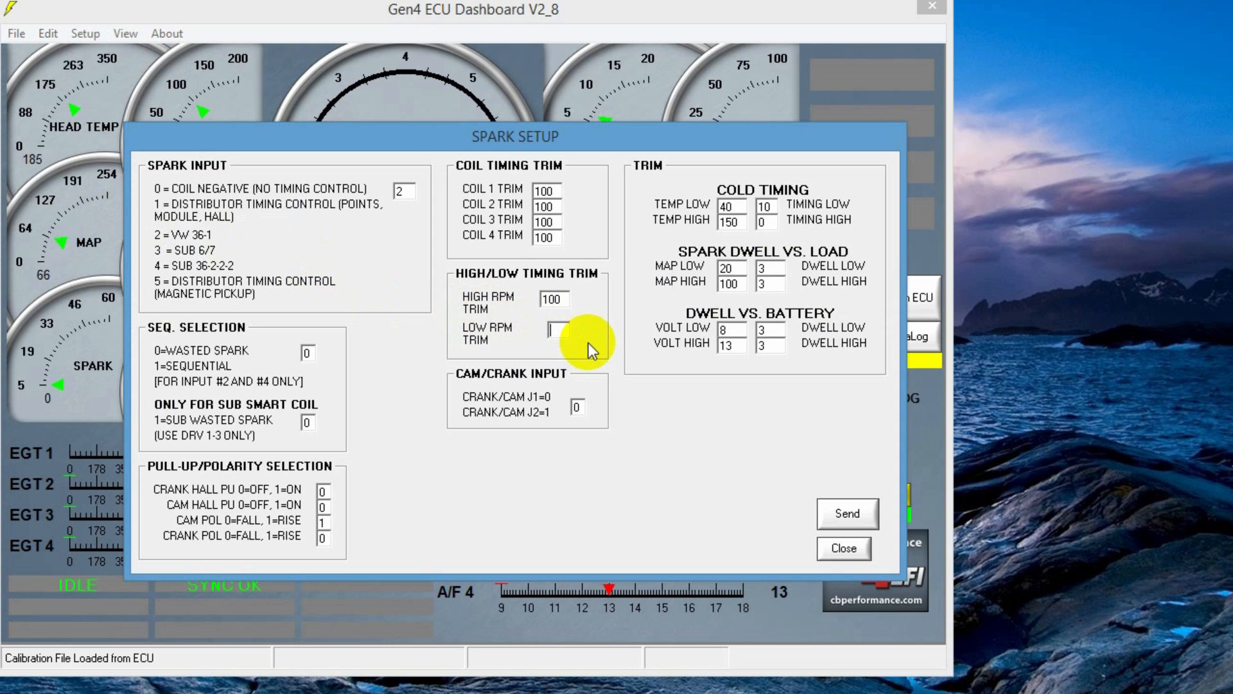
{"action": "type", "text": "101"}
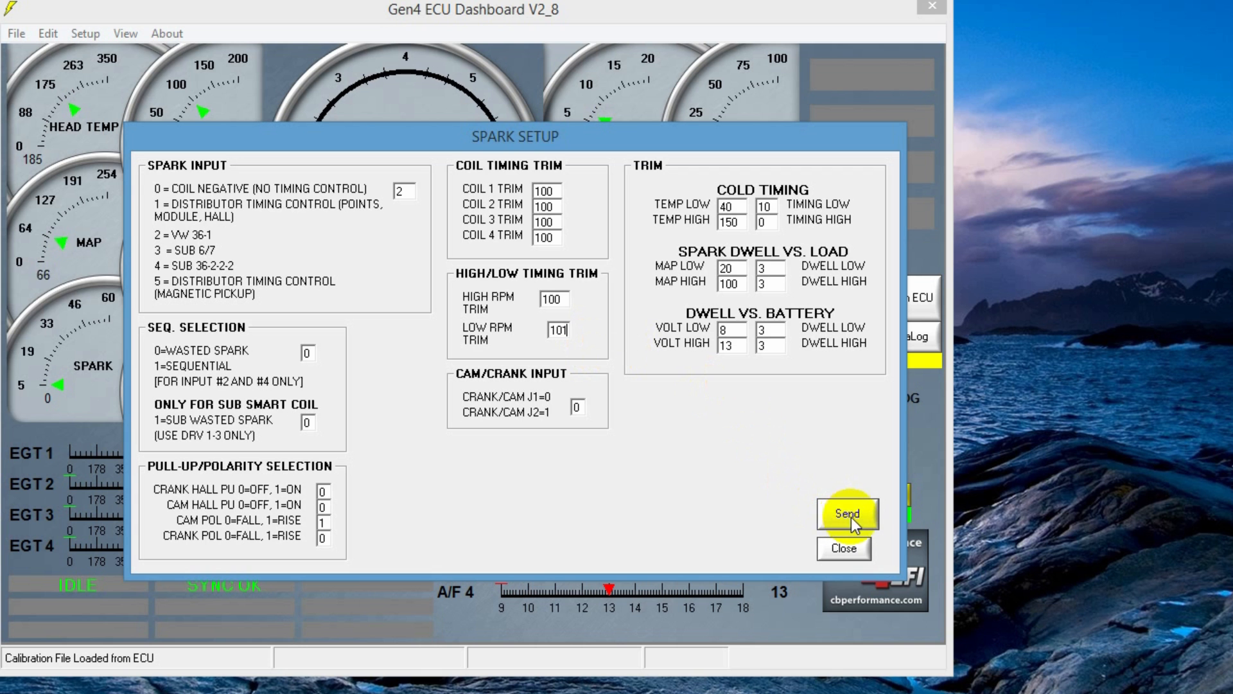
{"action": "left_click", "coordinate": [847, 512]}
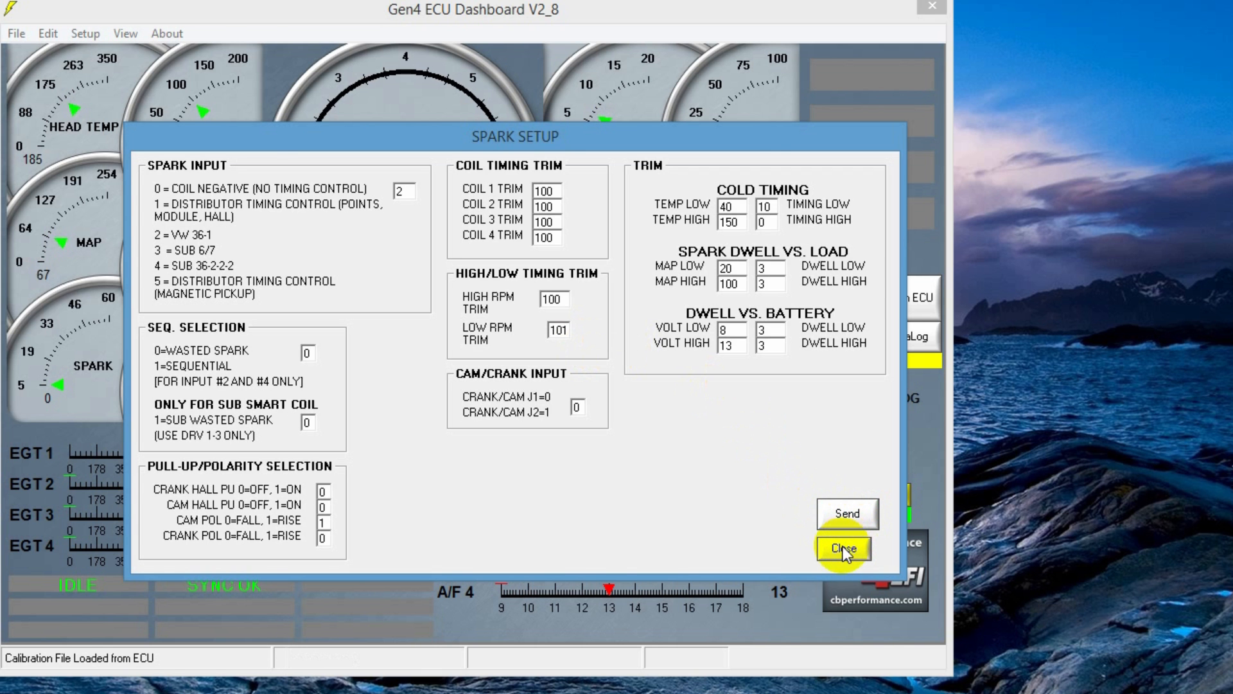
Step: Close Spark Setup, glance at the Spark table, and close it back to the gauges
{"action": "left_click", "coordinate": [843, 547]}
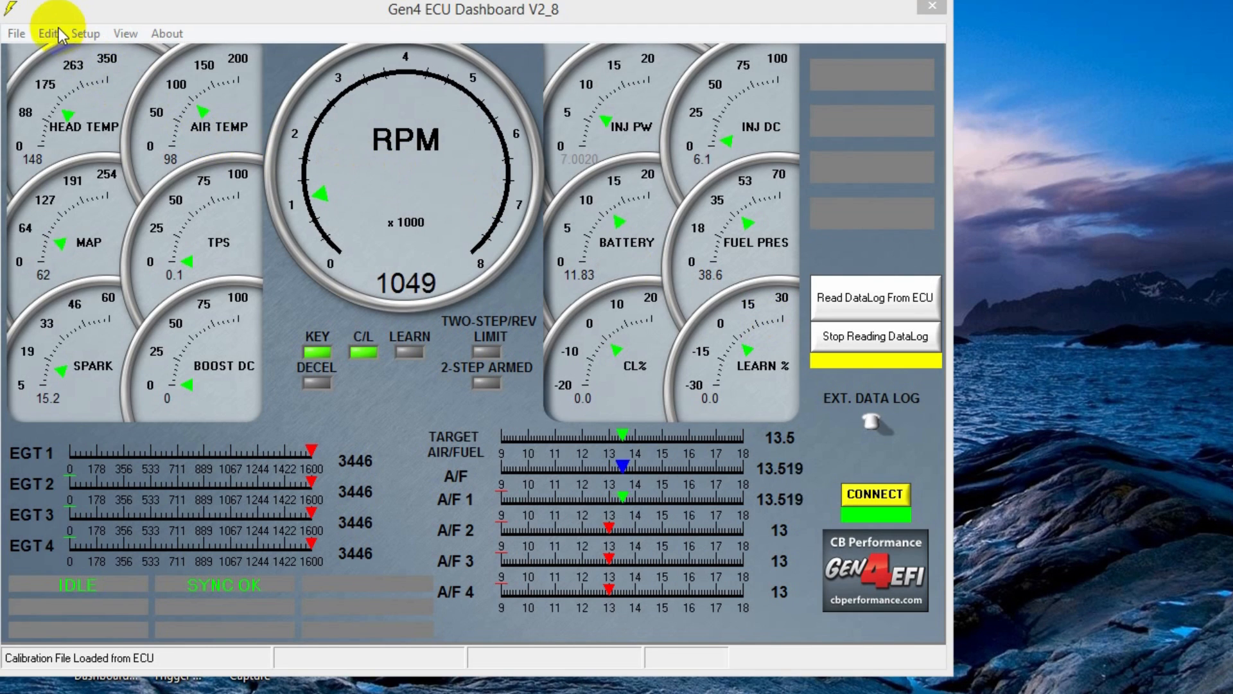
{"action": "left_click", "coordinate": [49, 33]}
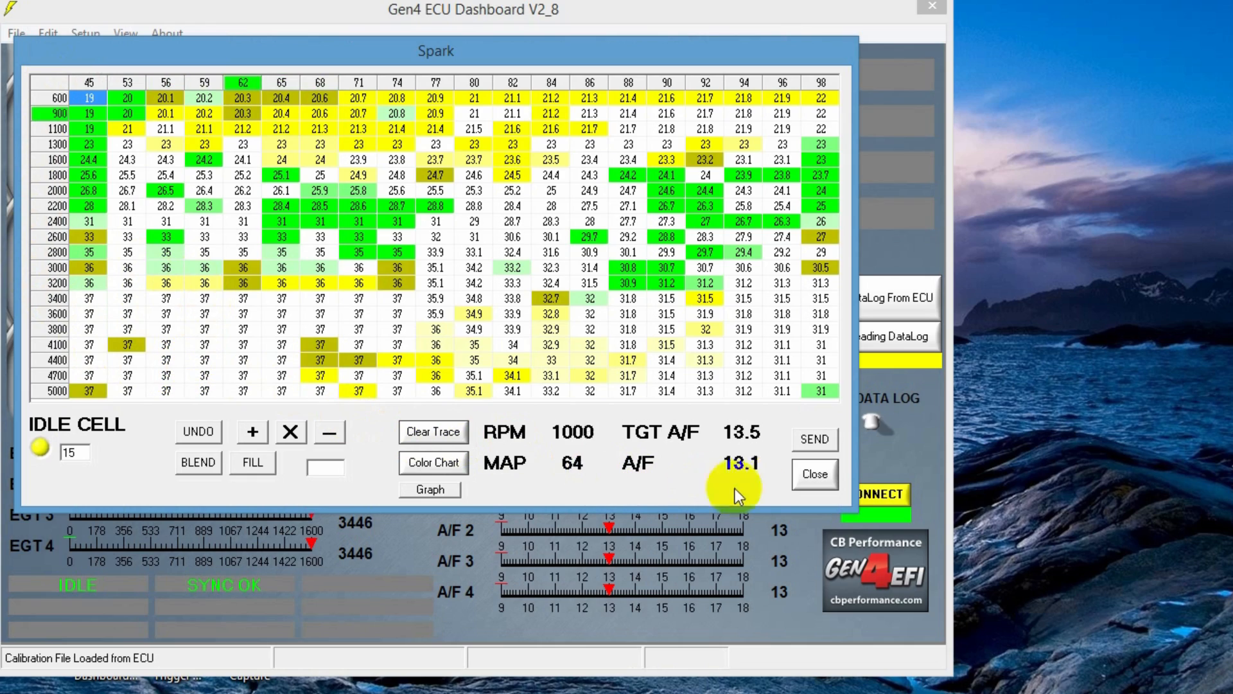
{"action": "left_click", "coordinate": [814, 474]}
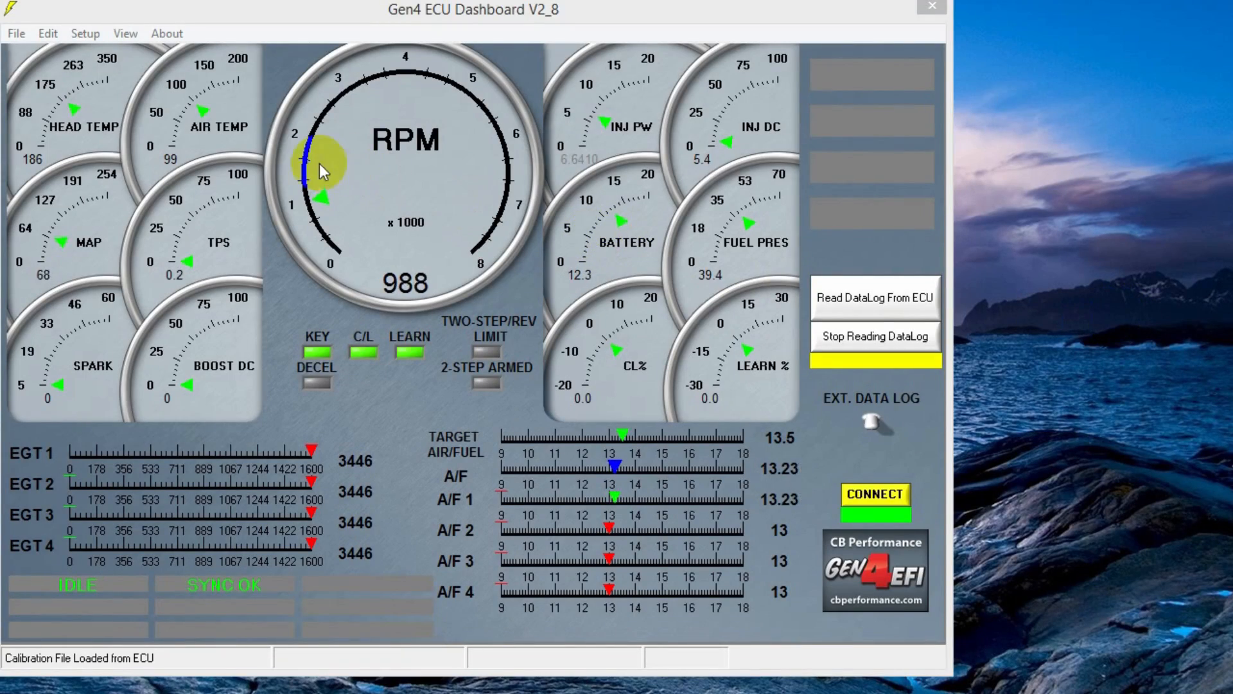
Step: In Spark Setup, correct a mistyped High RPM Trim to 100 and send it to the ECU
{"action": "left_click", "coordinate": [85, 34]}
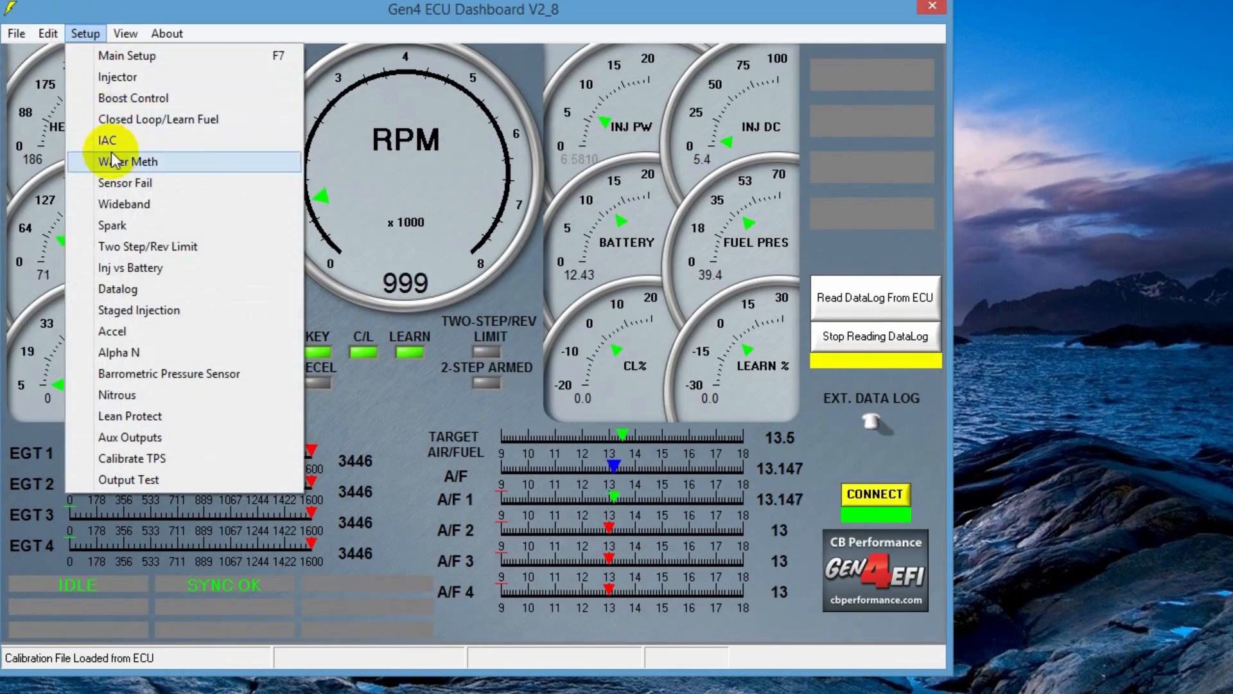
{"action": "left_click", "coordinate": [112, 224]}
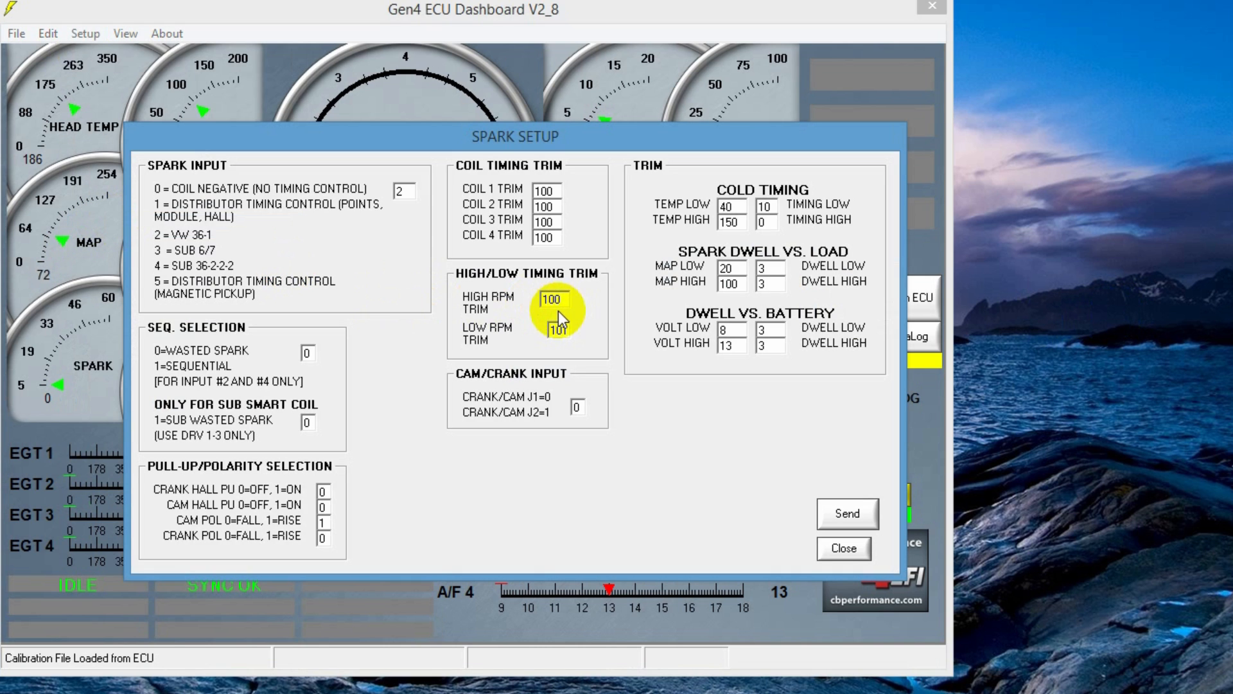
{"action": "left_click", "coordinate": [544, 301]}
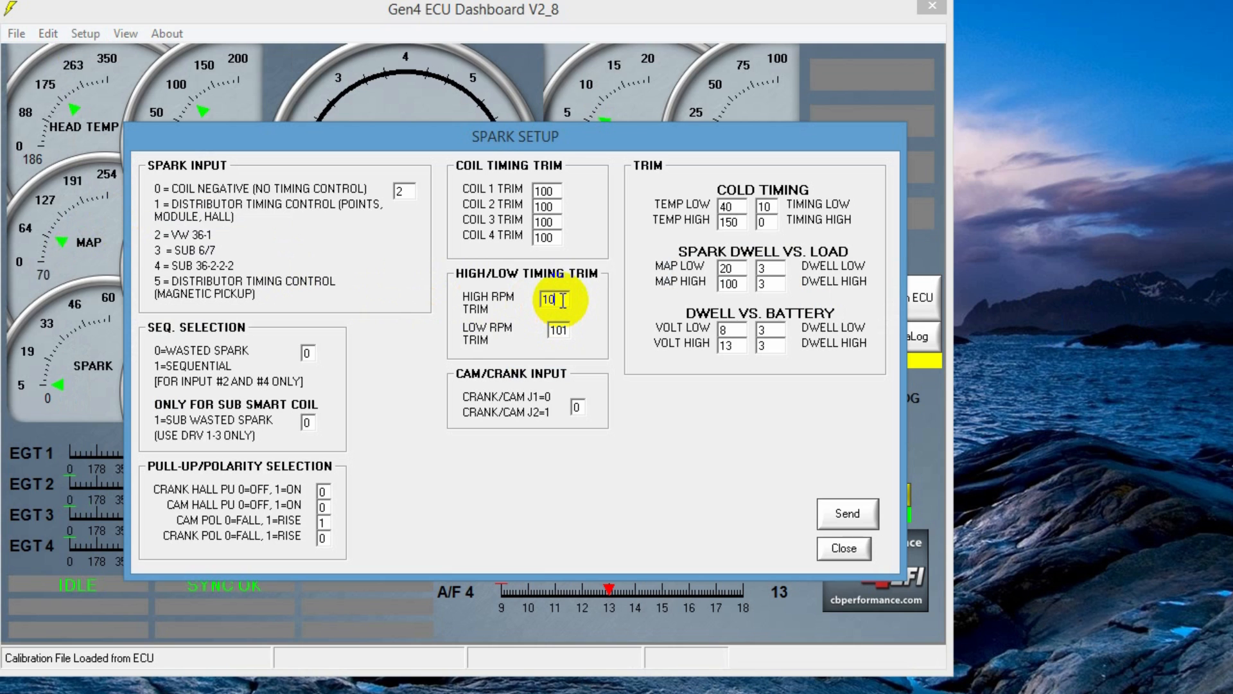
{"action": "type", "text": "9"}
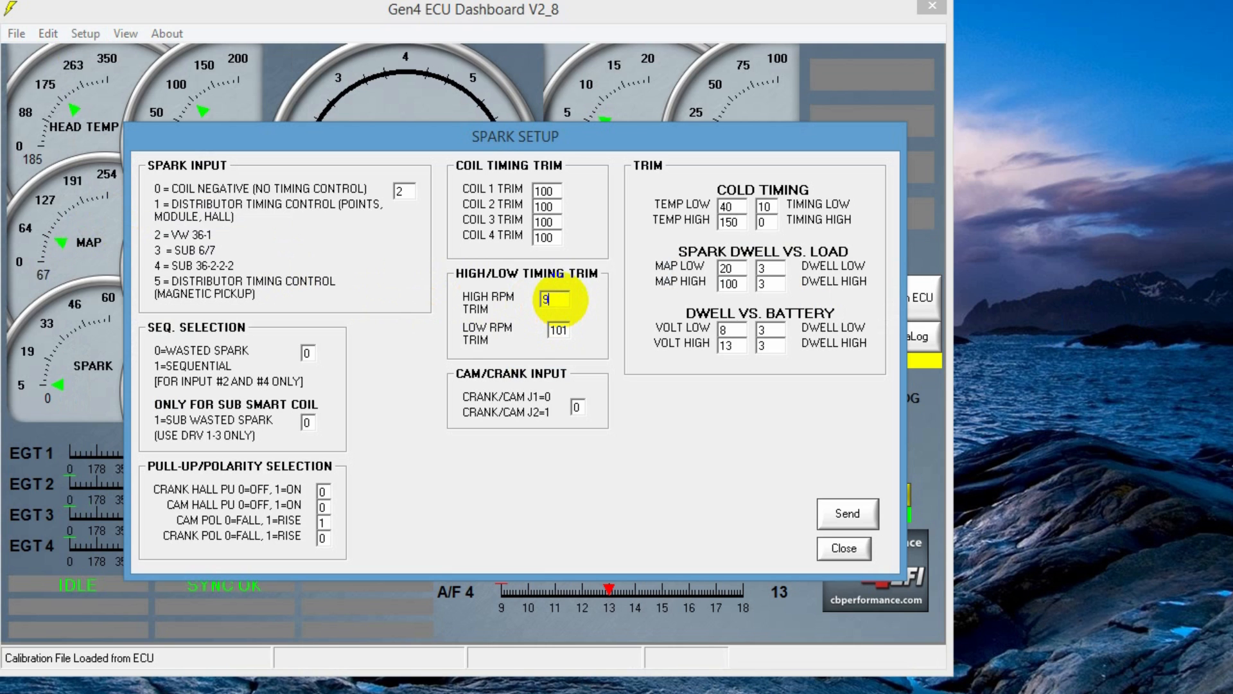
{"action": "type", "text": "5"}
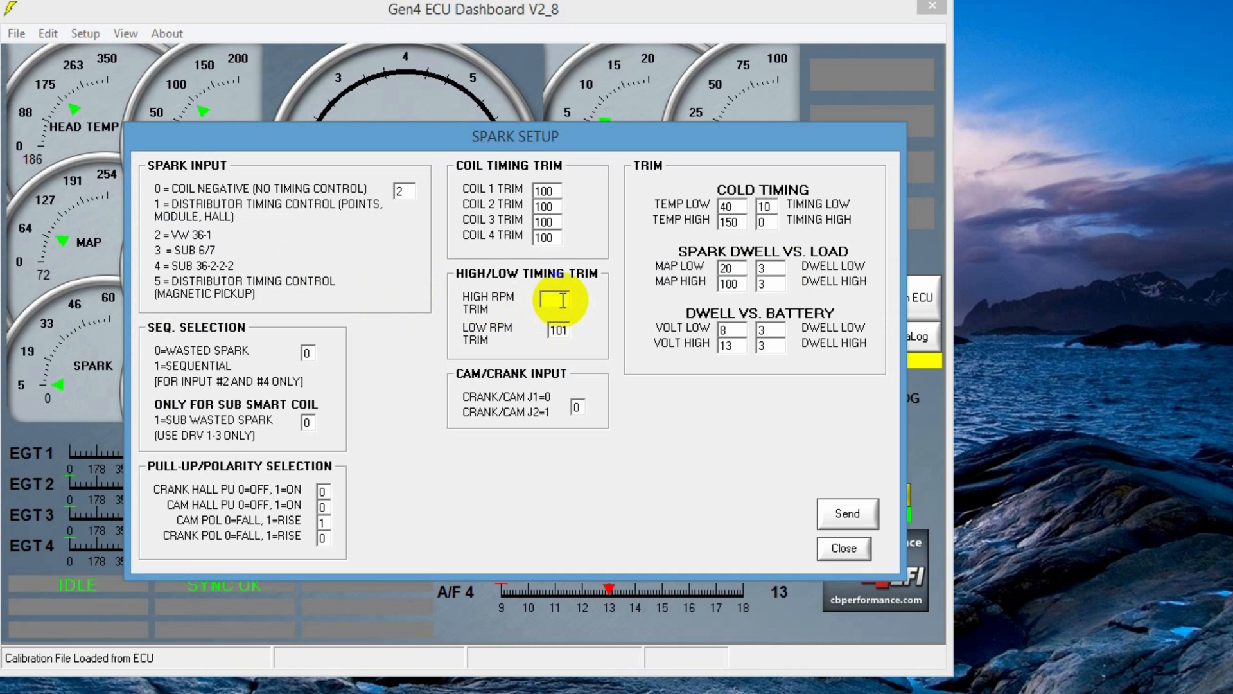
{"action": "type", "text": "130"}
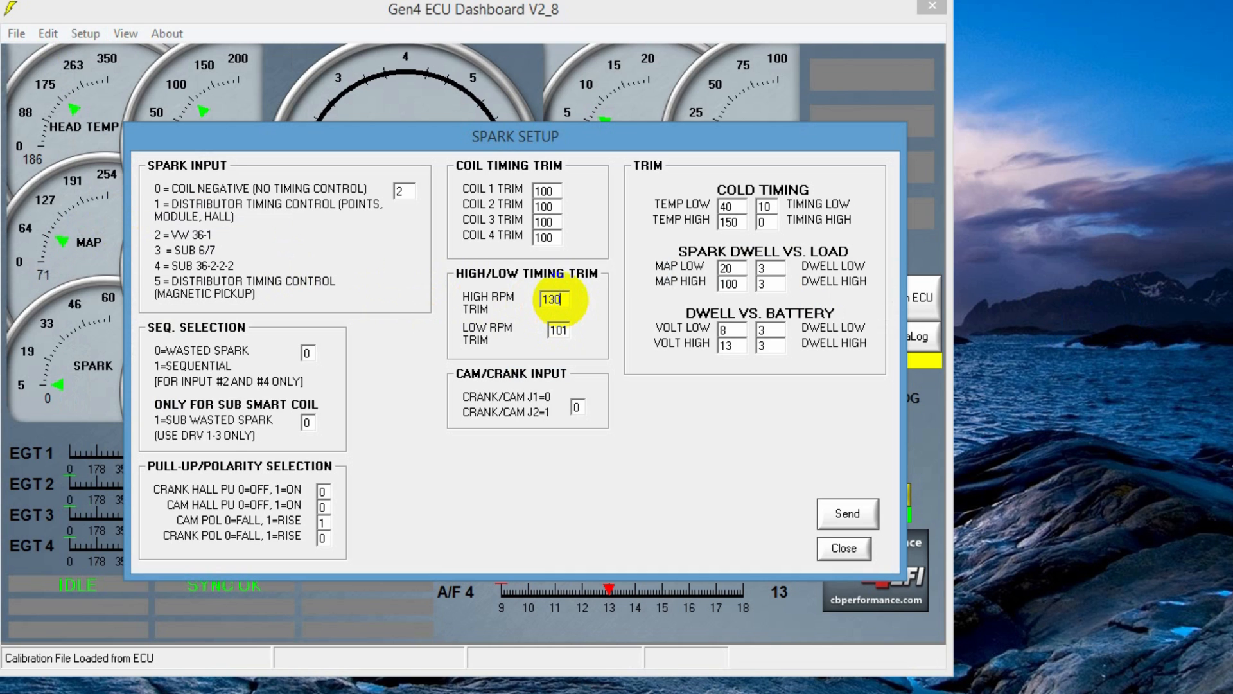
{"action": "key", "text": "backspace"}
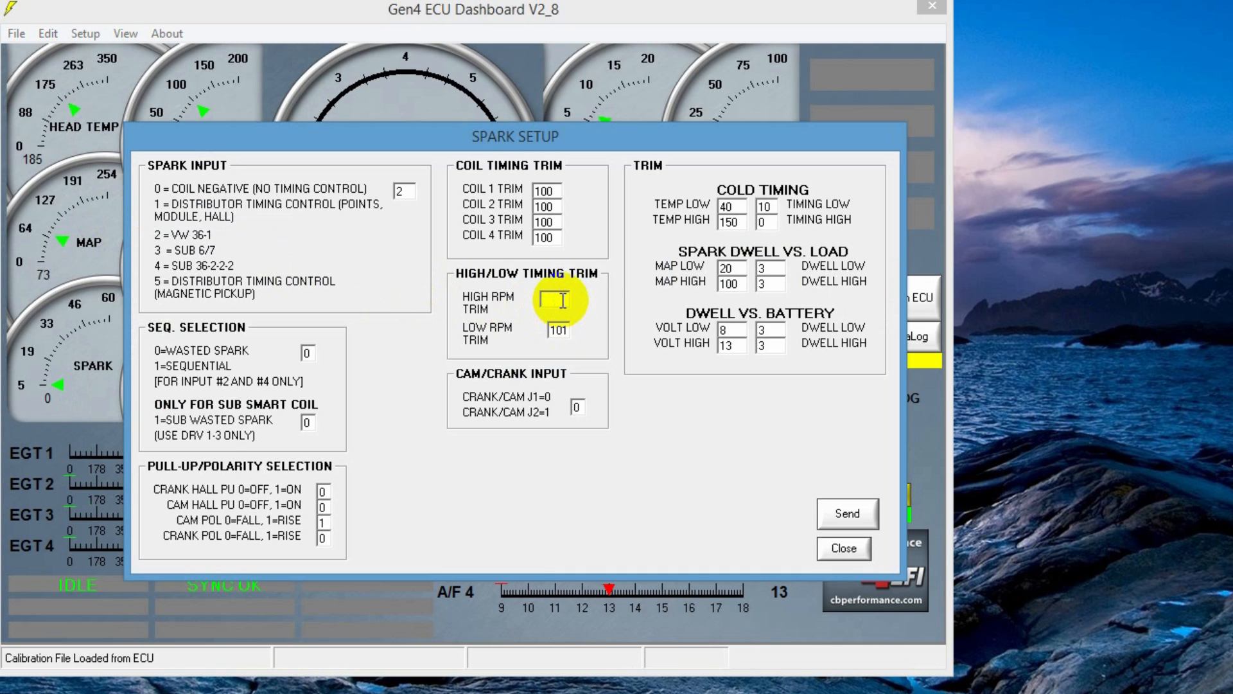
{"action": "type", "text": "100"}
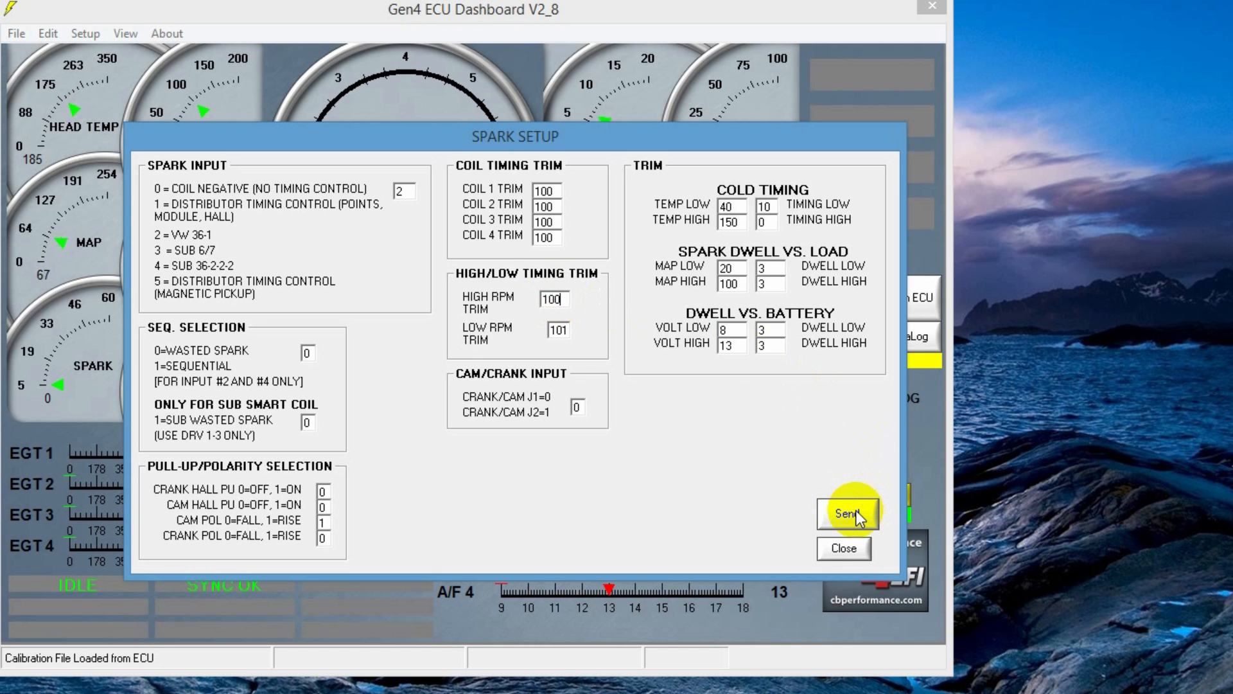
{"action": "left_click", "coordinate": [843, 511]}
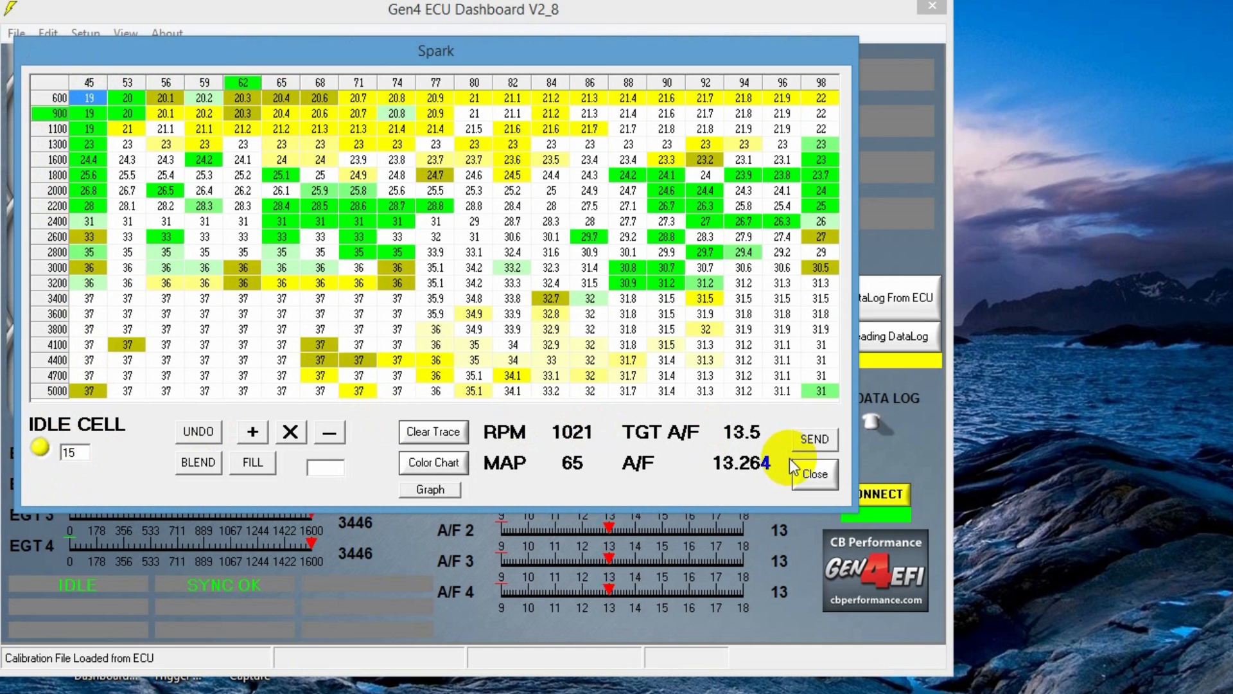
Step: Close the Spark table after reviewing the timing values
{"action": "left_click", "coordinate": [812, 474]}
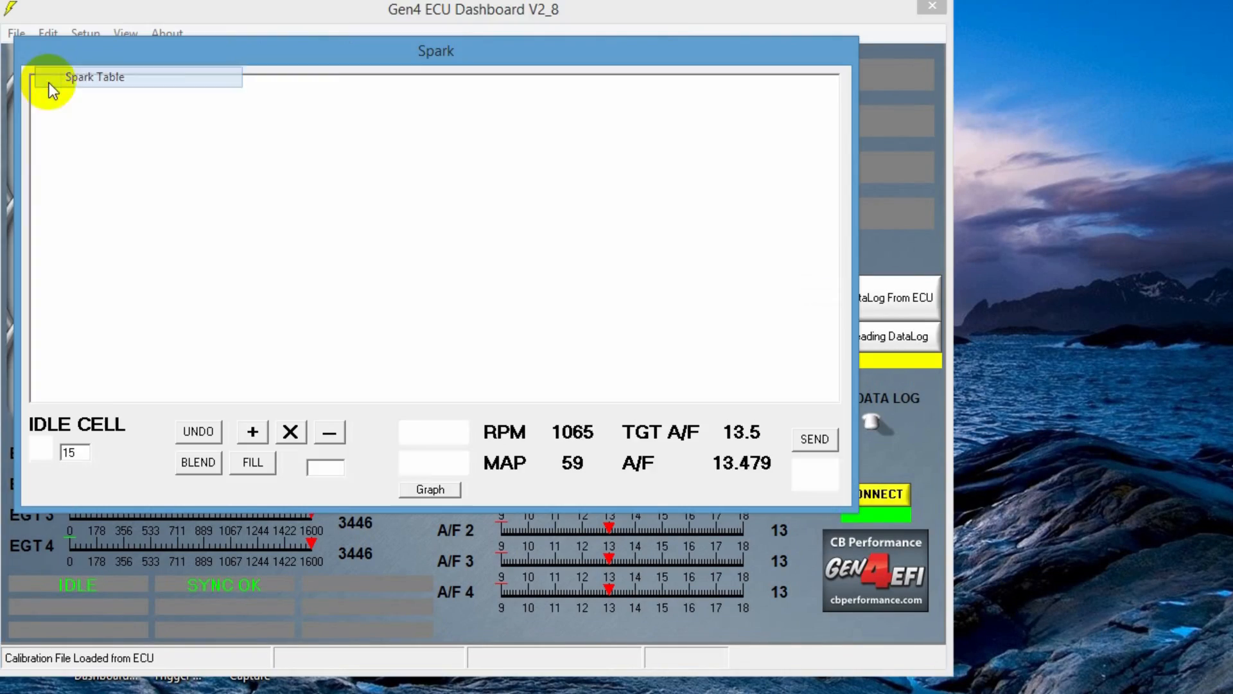
Step: Reopen the Spark table for a look, then close it back to the live gauges
{"action": "left_click", "coordinate": [94, 77]}
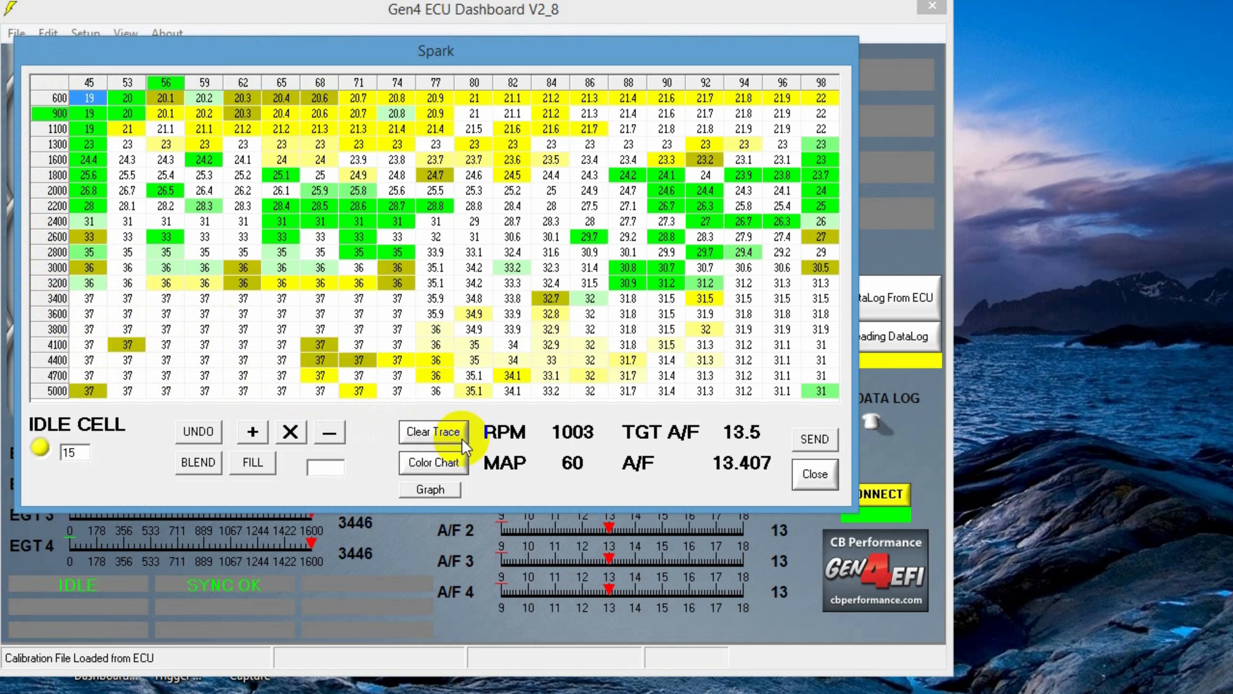
{"action": "left_click", "coordinate": [815, 474]}
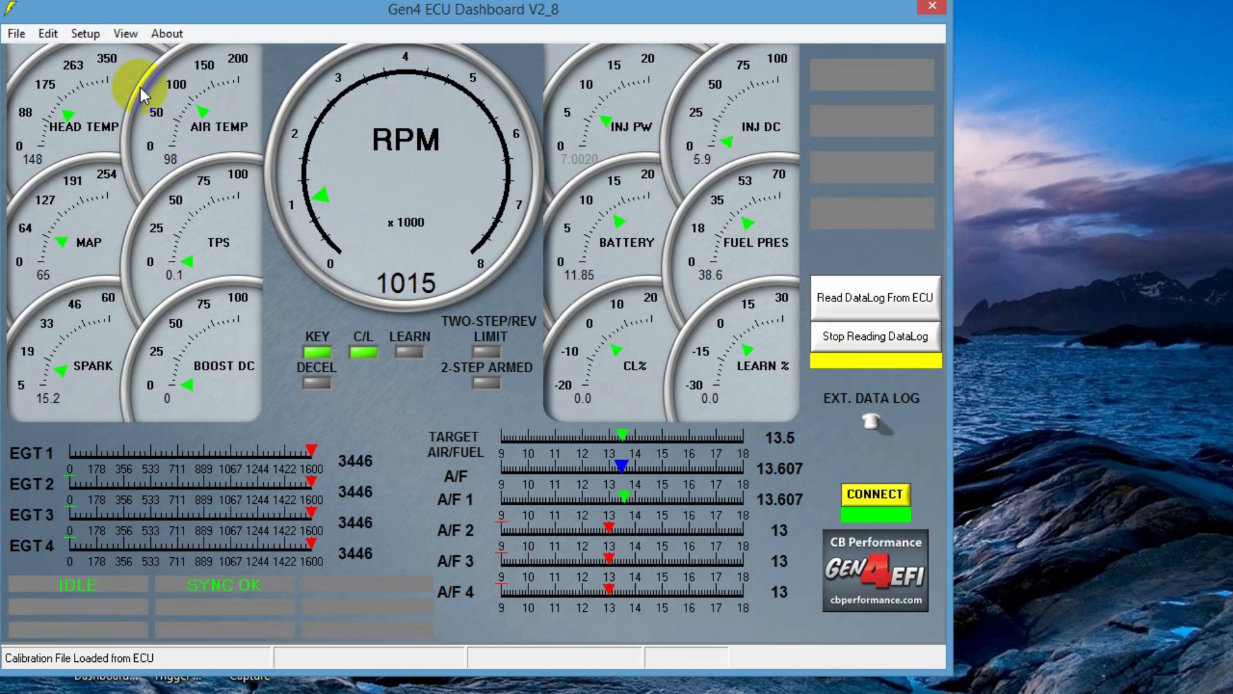
Step: In Spark Setup, raise High RPM Trim from 650 to 700 and send it to the ECU
{"action": "left_click", "coordinate": [85, 33]}
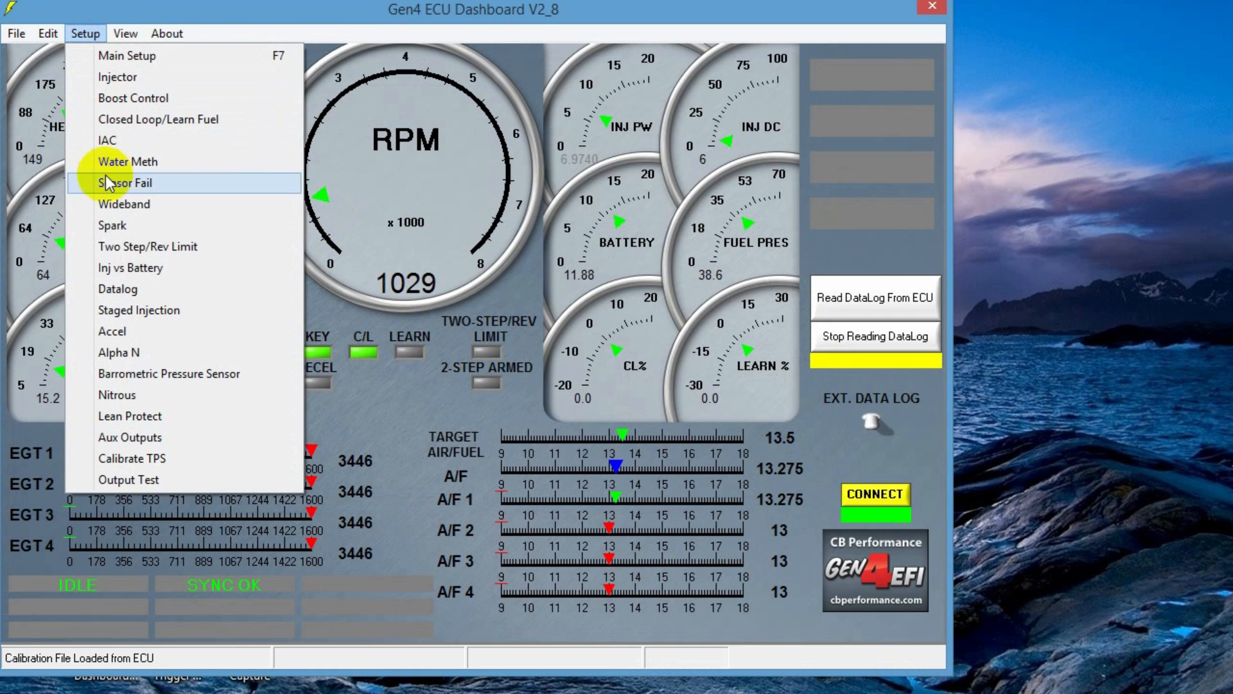
{"action": "left_click", "coordinate": [113, 226]}
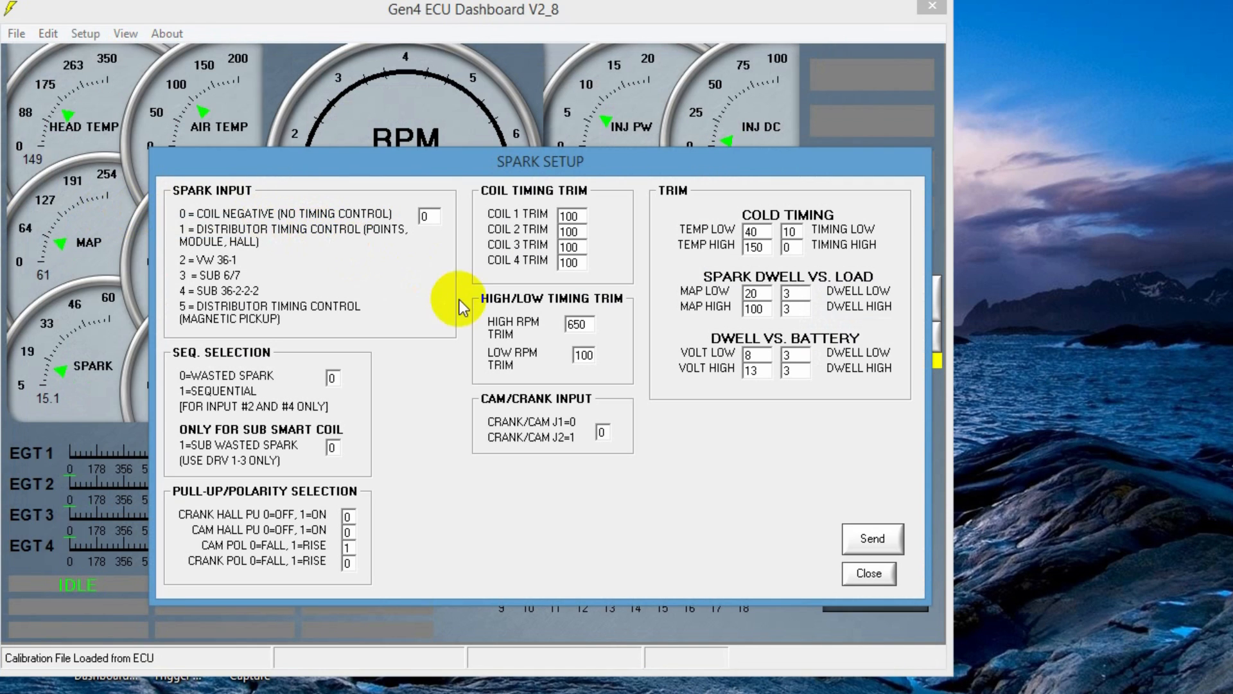
{"action": "left_click", "coordinate": [578, 325]}
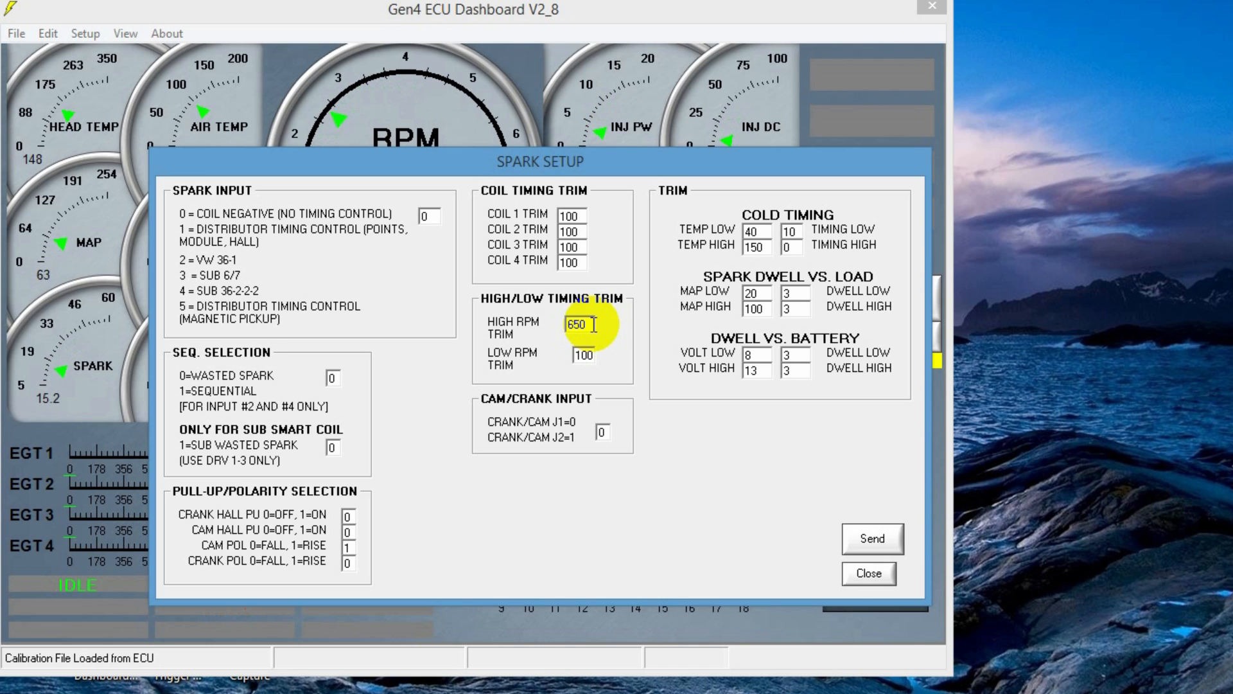
{"action": "type", "text": "7"}
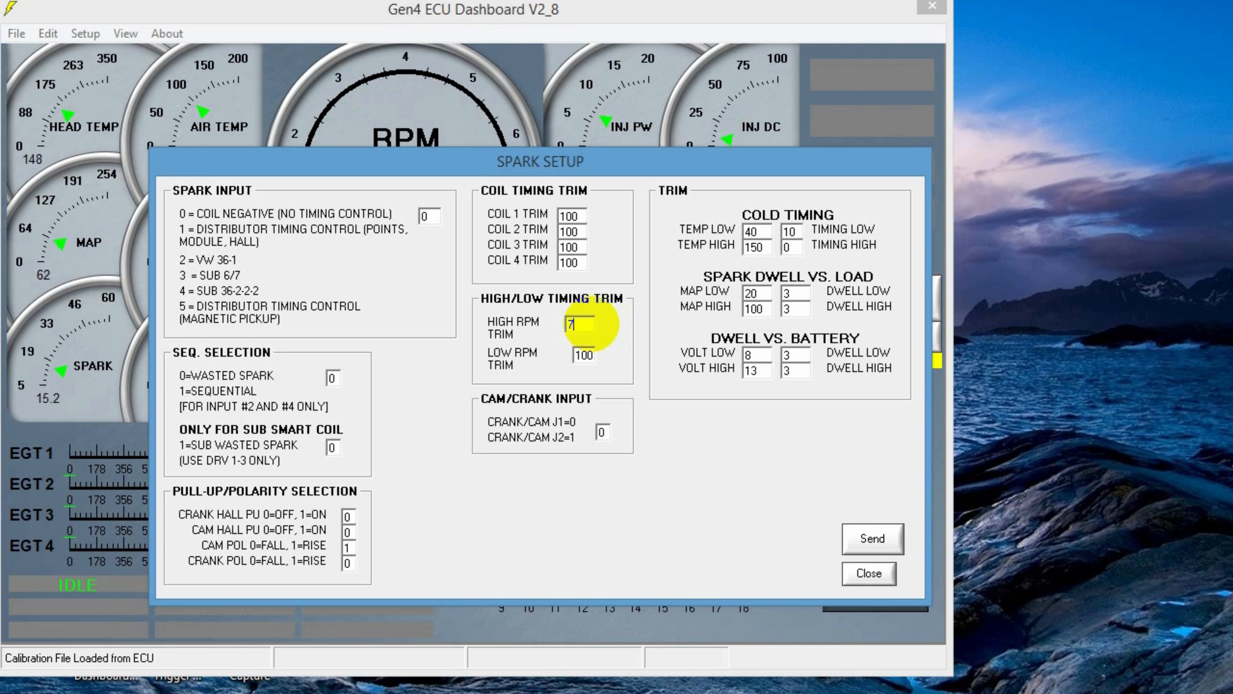
{"action": "type", "text": "00"}
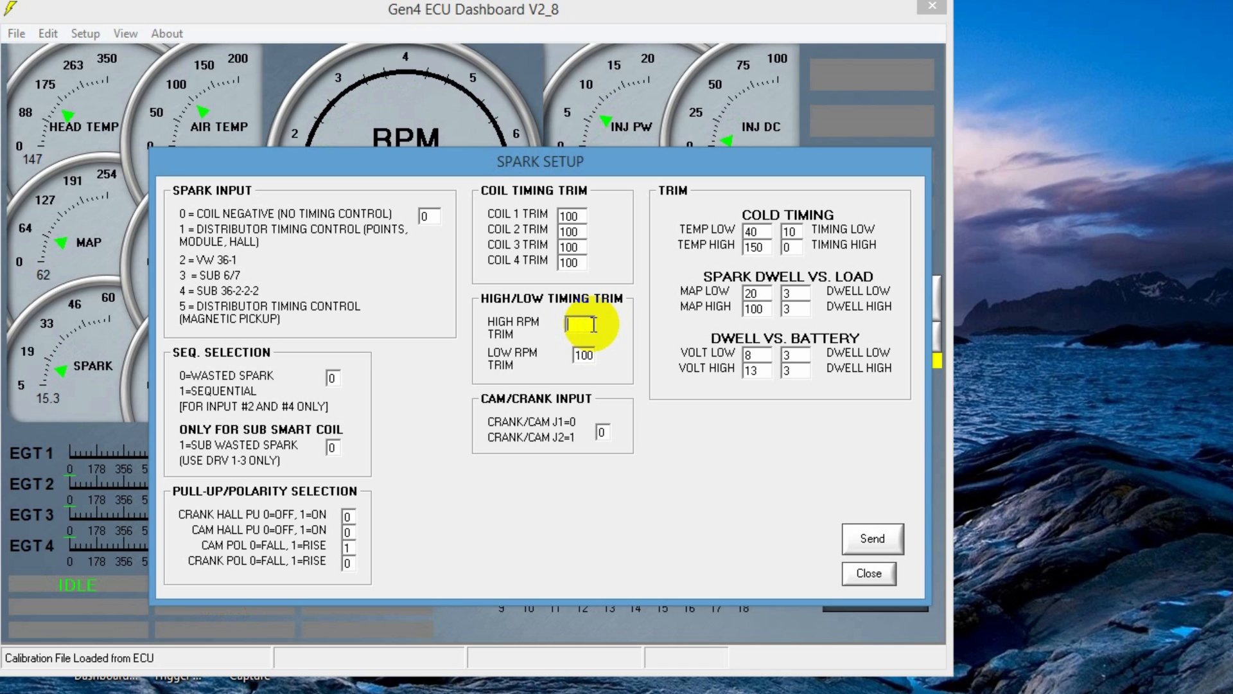
{"action": "type", "text": "600"}
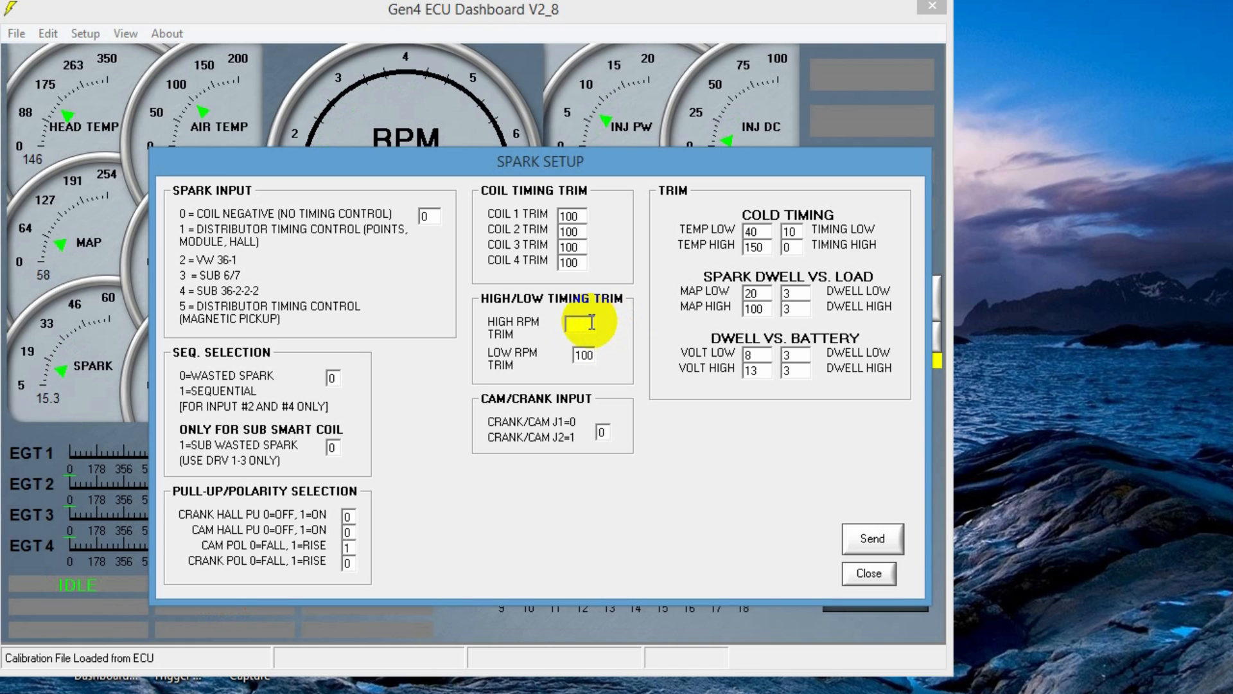
{"action": "type", "text": "700"}
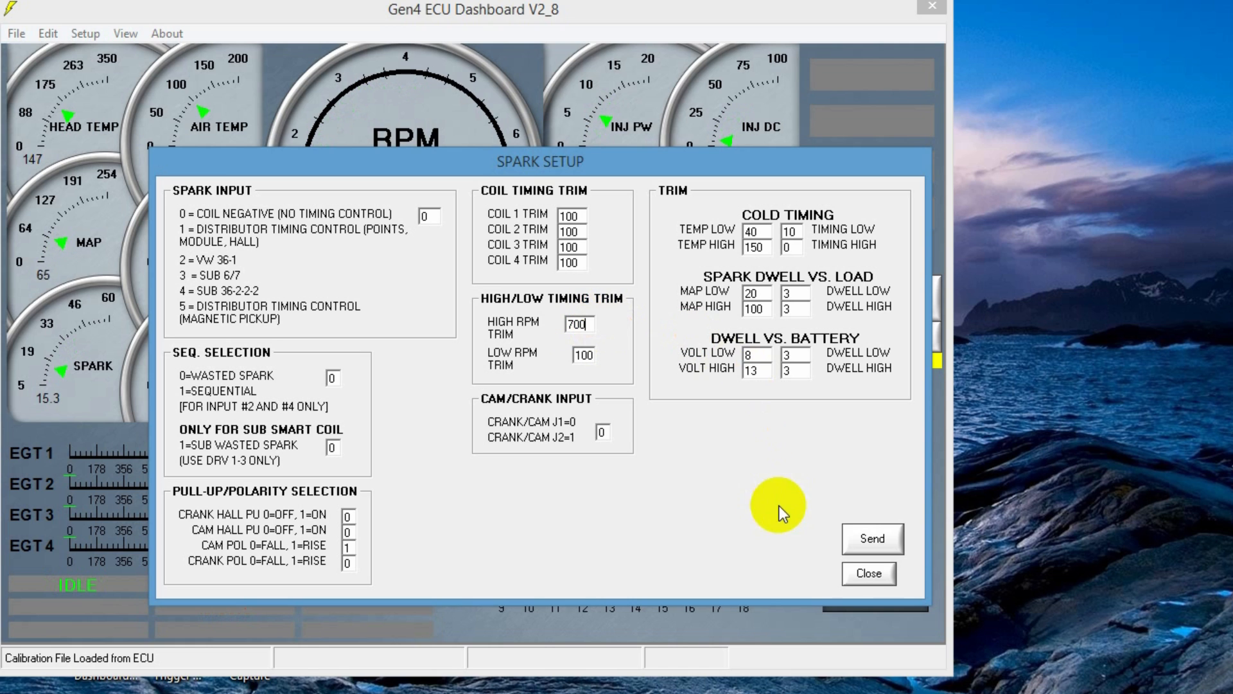
{"action": "left_click", "coordinate": [871, 539]}
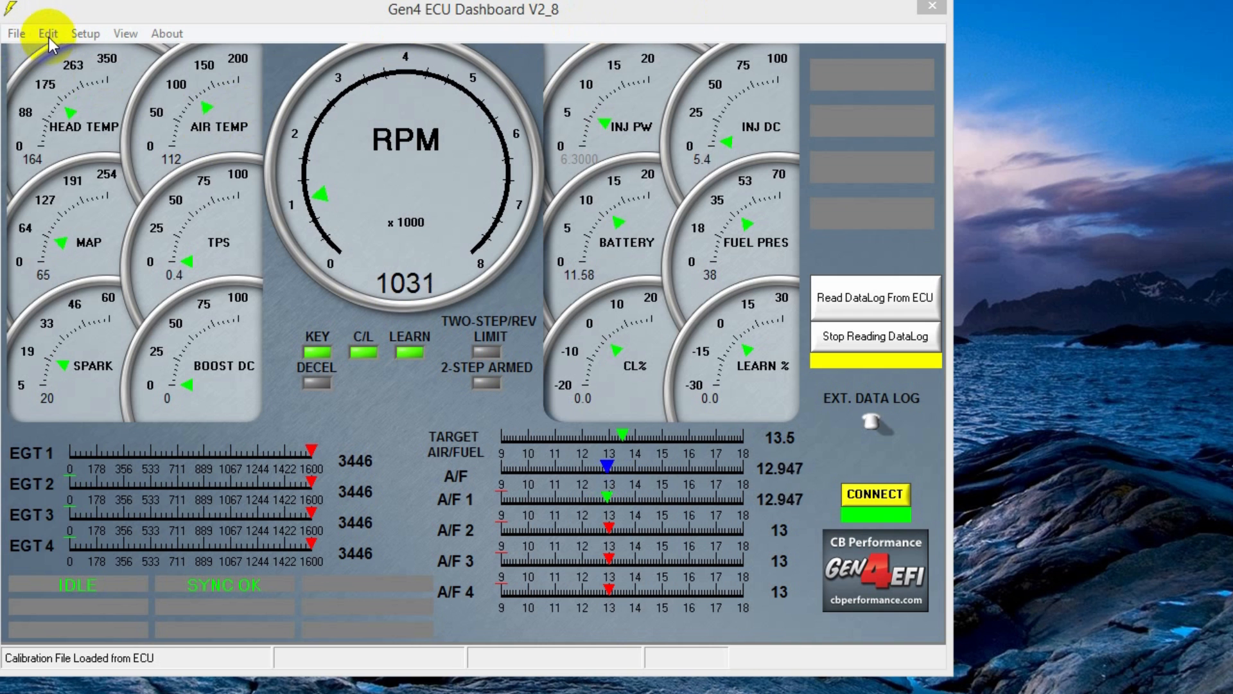
Step: Open the Fuel Table from the Edit menu
{"action": "left_click", "coordinate": [47, 34]}
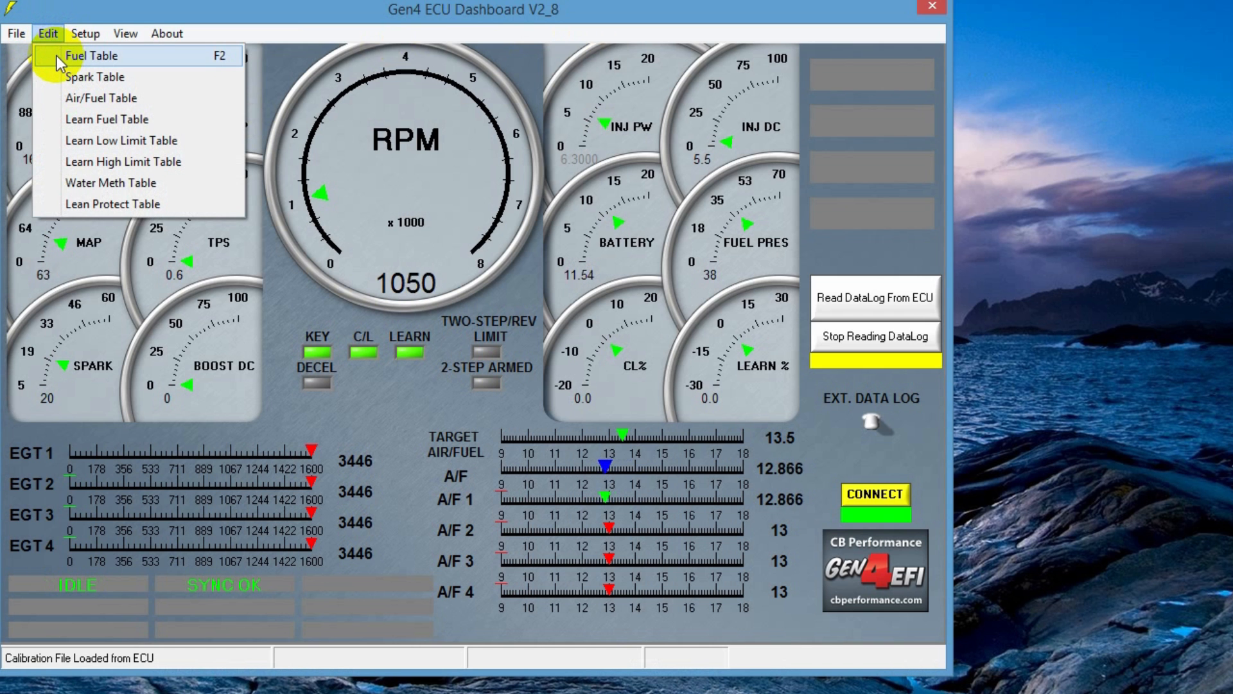
{"action": "left_click", "coordinate": [91, 56]}
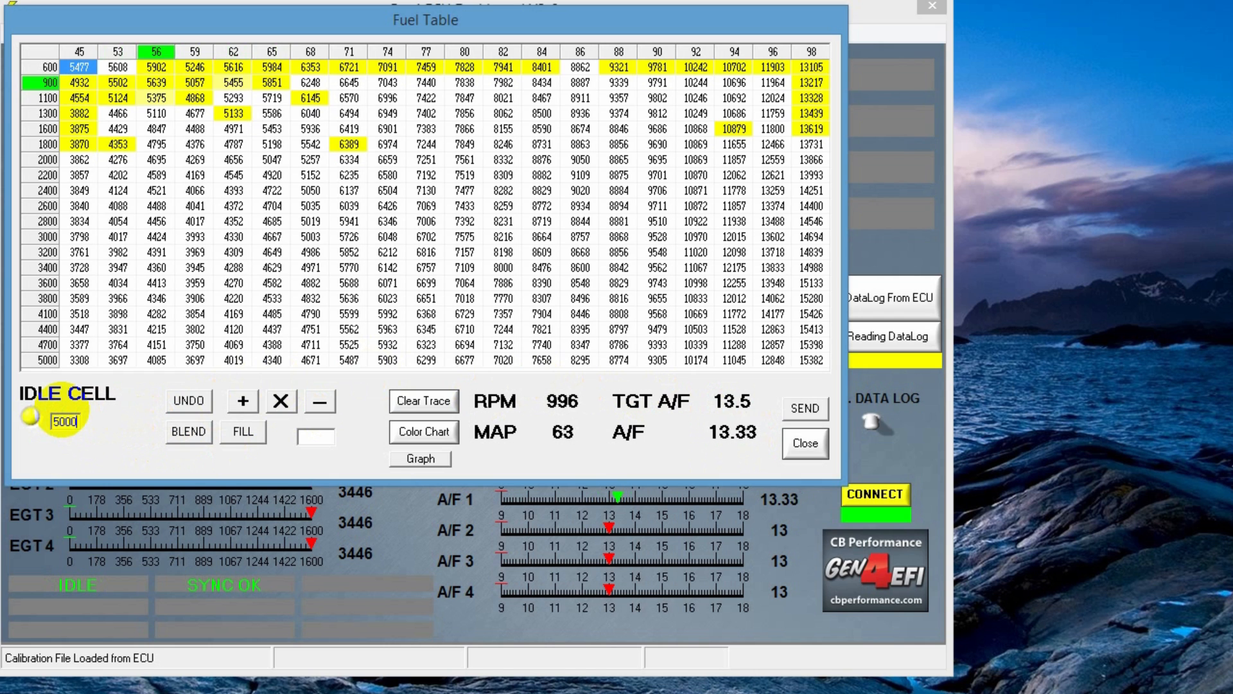
Step: Enter 5000 in the IDLE CELL fuel value box
{"action": "left_click", "coordinate": [803, 409]}
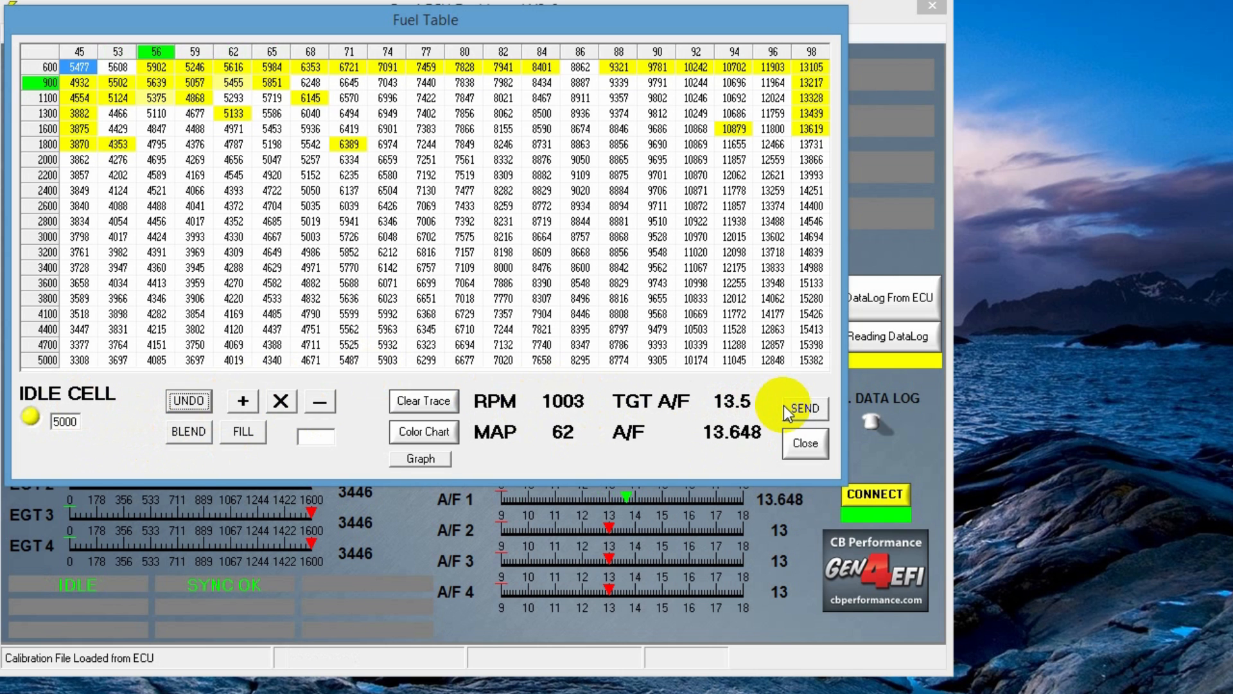
{"action": "mouse_move", "coordinate": [761, 449]}
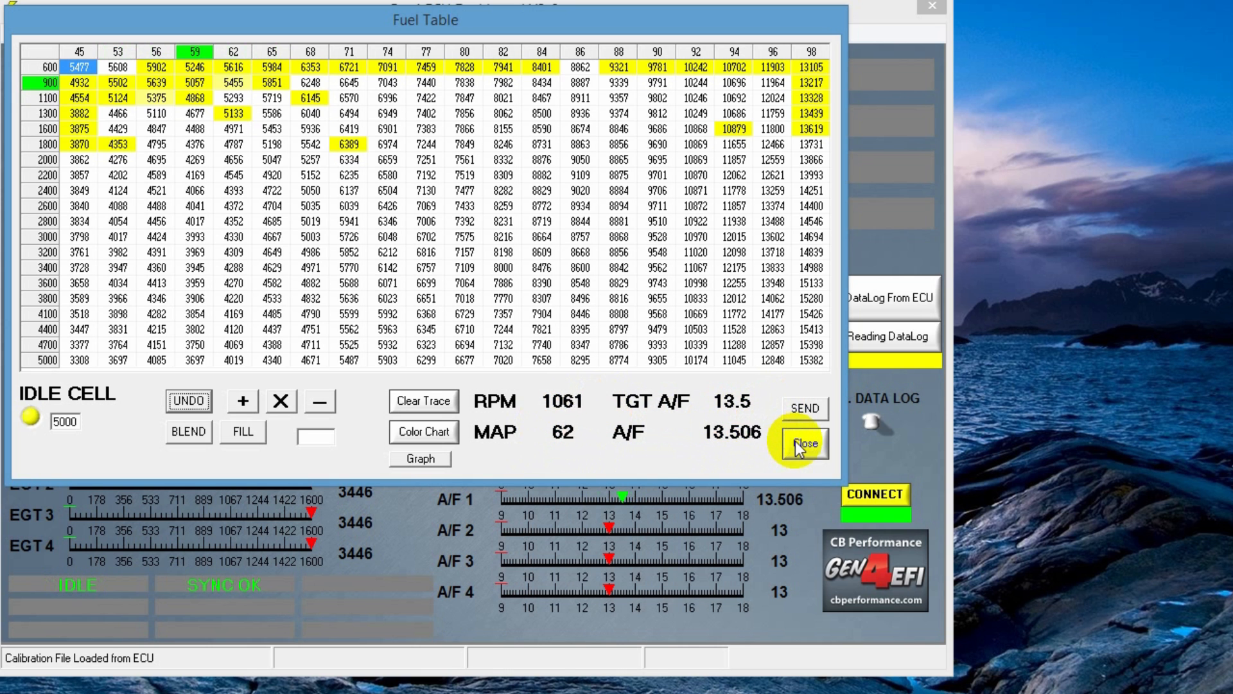
Step: Send the lowered idle fuel value and close the fuel table back to the gauges
{"action": "left_click", "coordinate": [800, 442]}
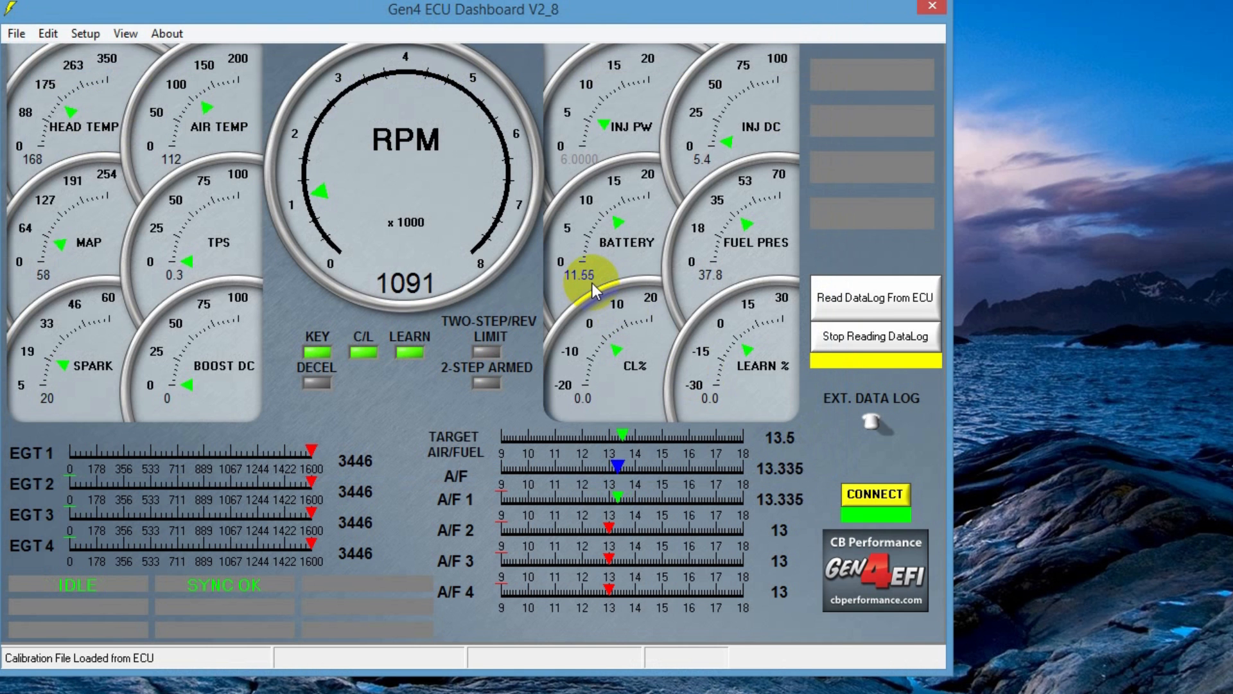